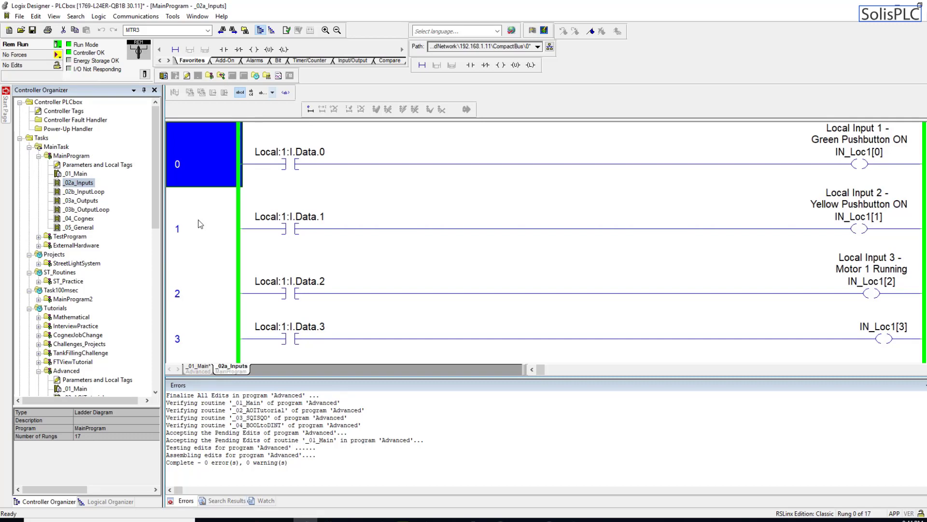
pyautogui.moveTo(206, 226)
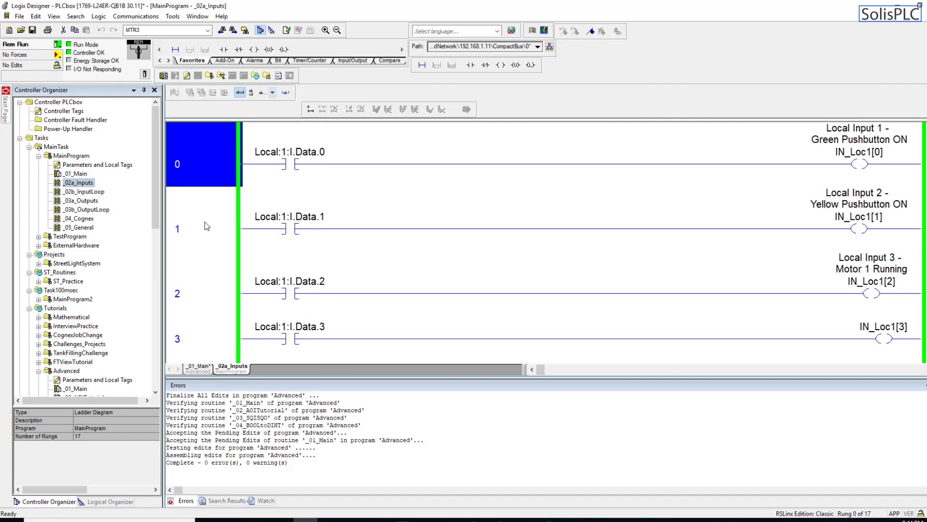
pyautogui.moveTo(226, 225)
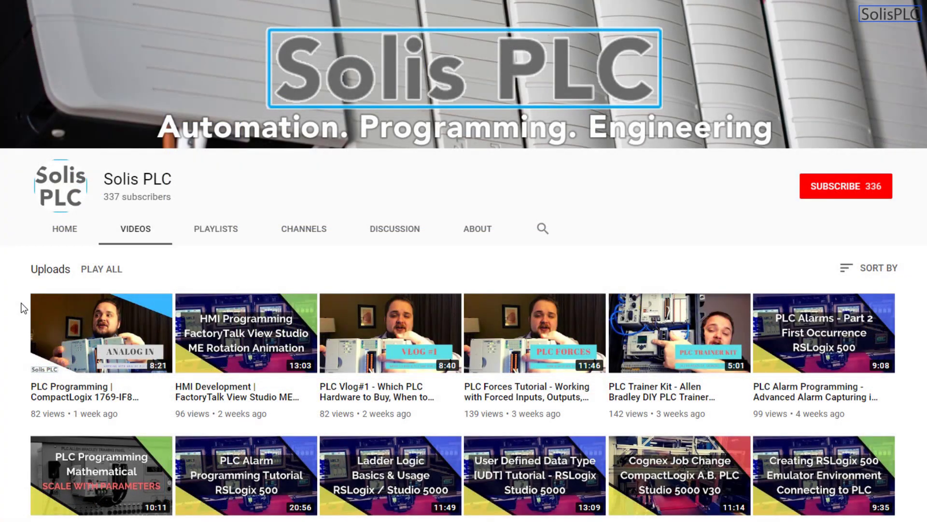
pyautogui.moveTo(27, 320)
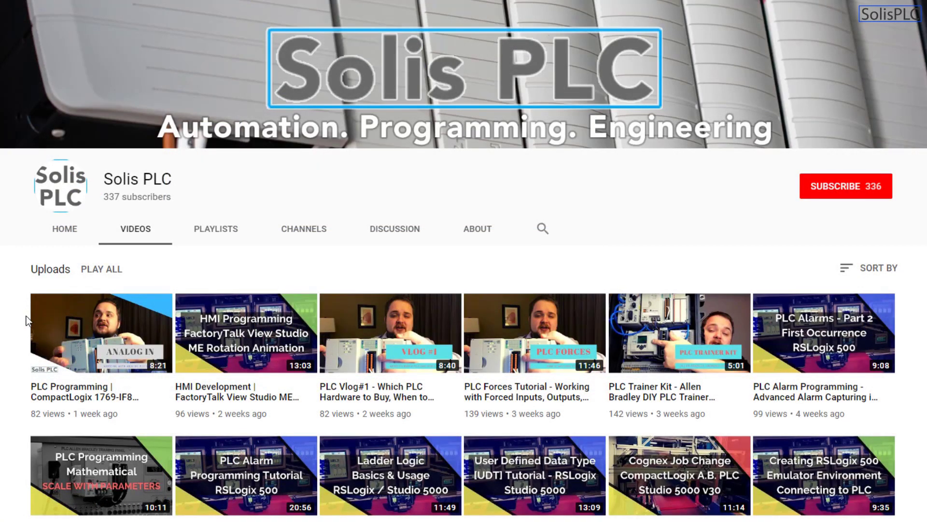
# Scroll through the Solis PLC channel's uploads and subscribe to the channel
pyautogui.scroll(-3)
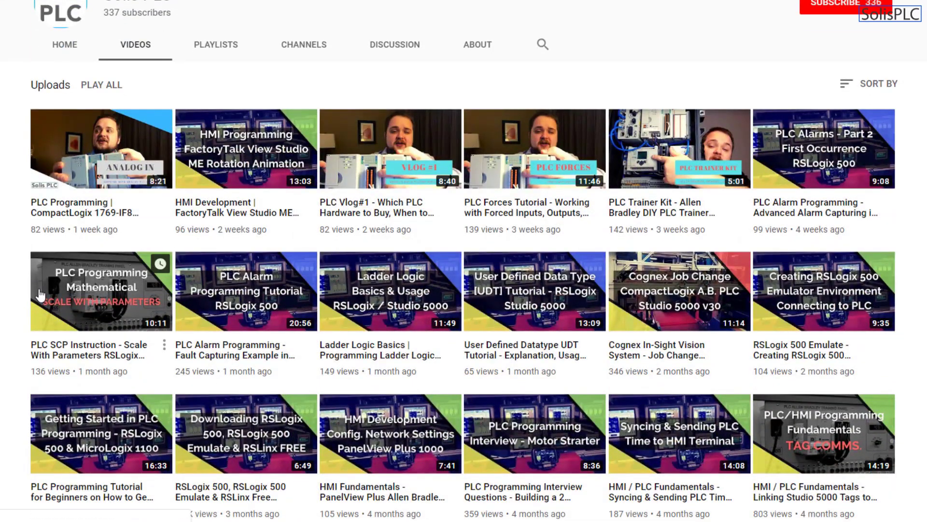
pyautogui.moveTo(152, 297)
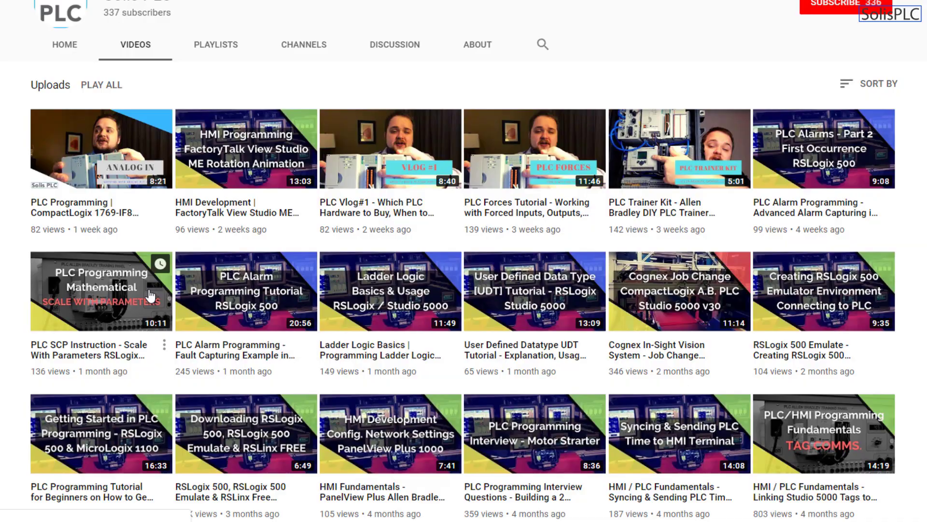
pyautogui.scroll(-3)
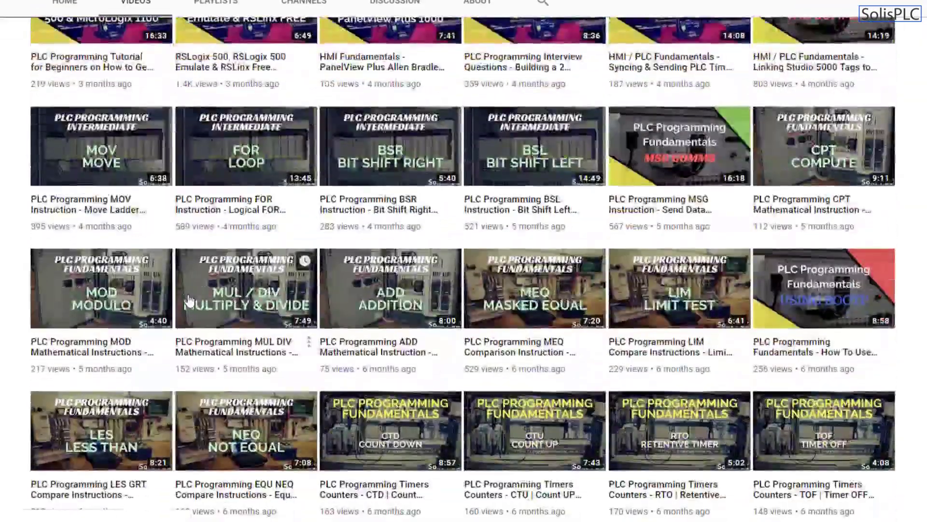
pyautogui.scroll(3)
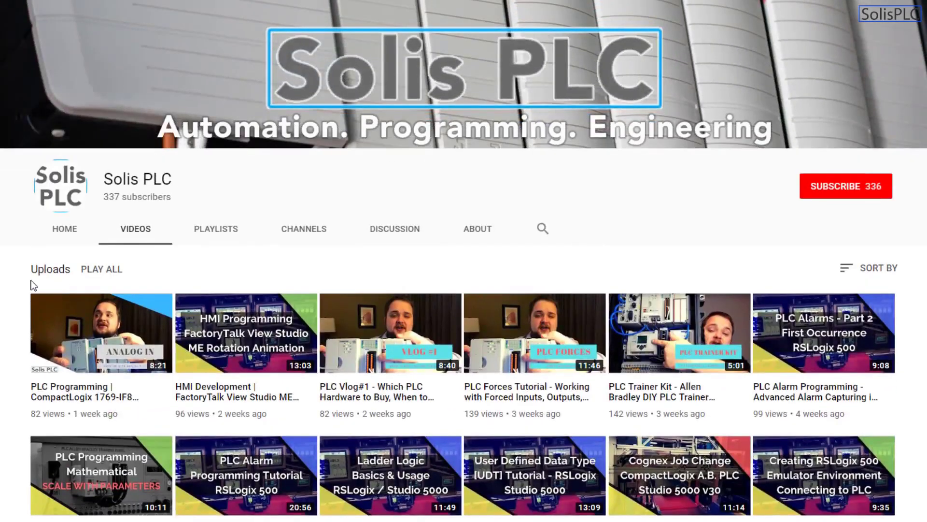
pyautogui.moveTo(798, 263)
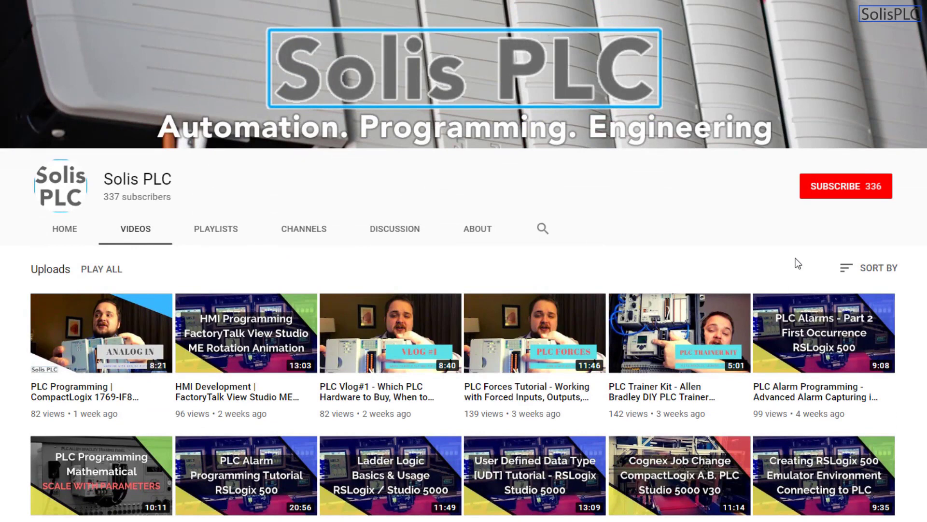
pyautogui.click(847, 186)
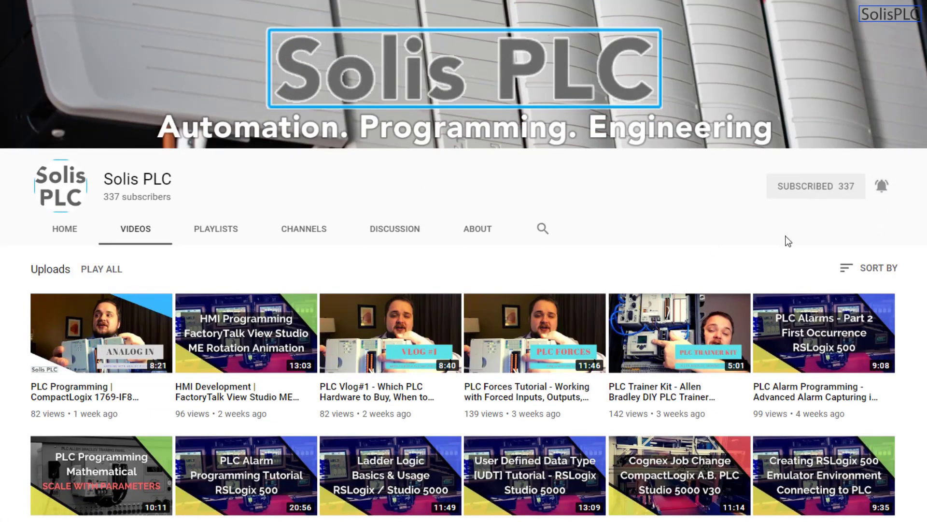
pyautogui.moveTo(438, 237)
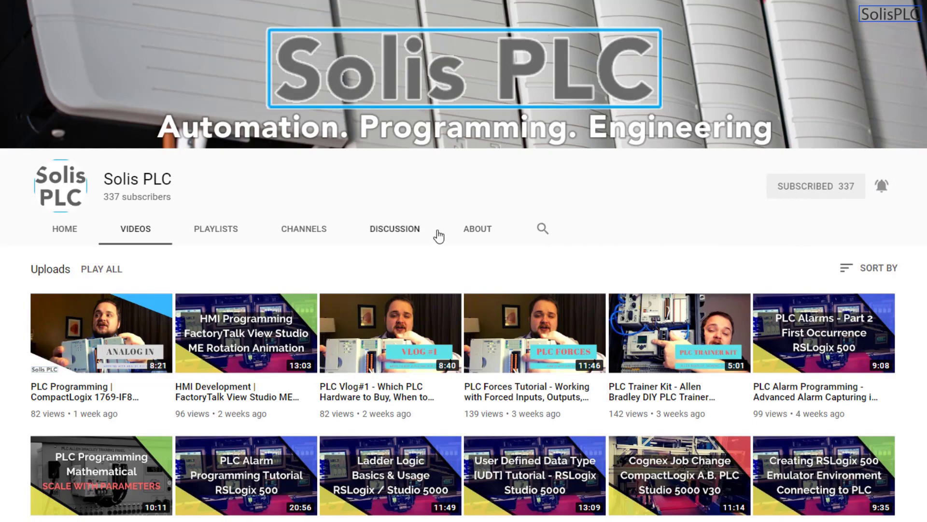
pyautogui.moveTo(7, 285)
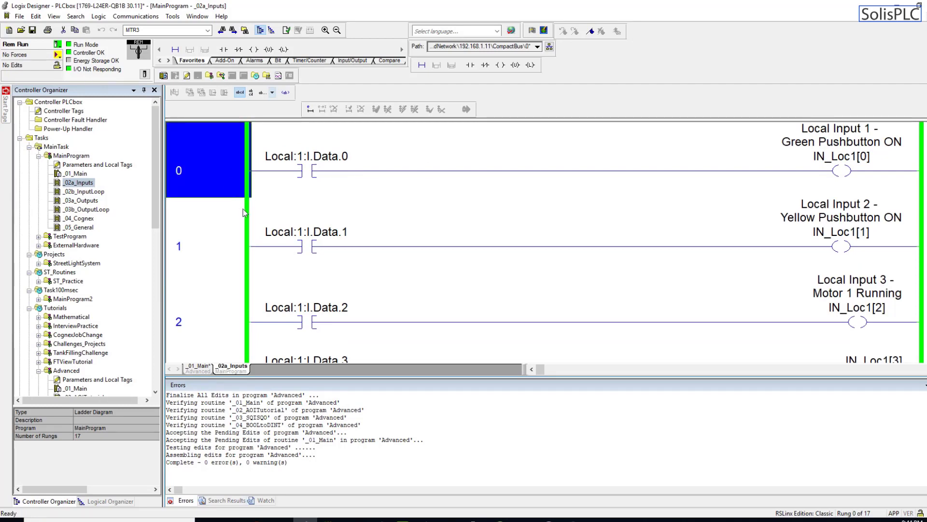
pyautogui.moveTo(252, 215)
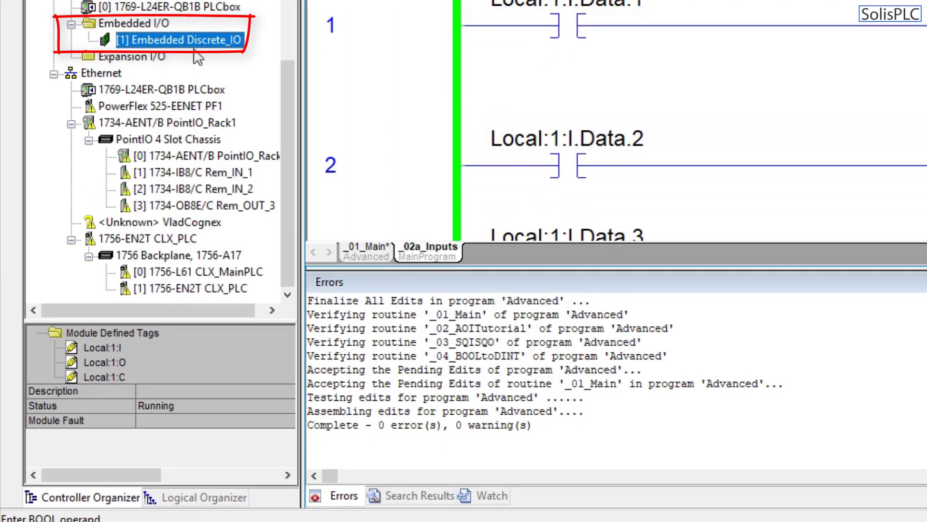
pyautogui.moveTo(118, 427)
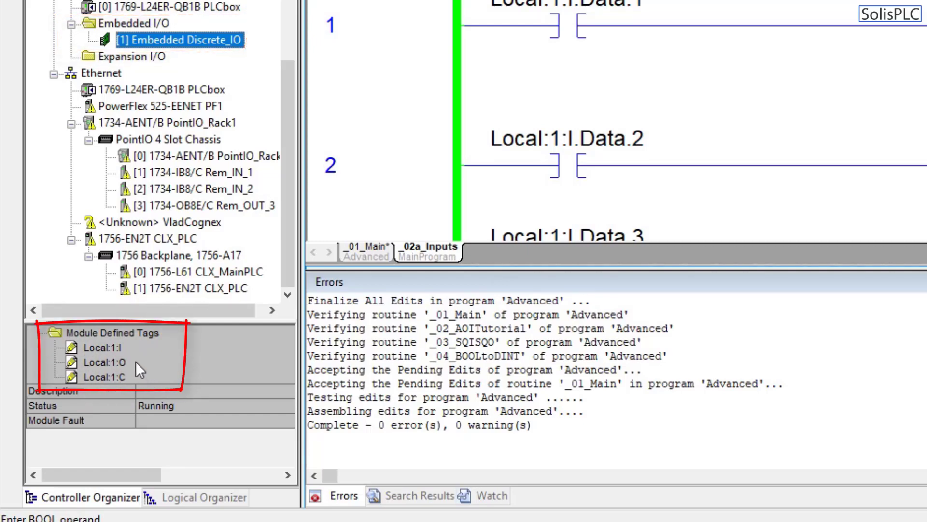
pyautogui.moveTo(159, 362)
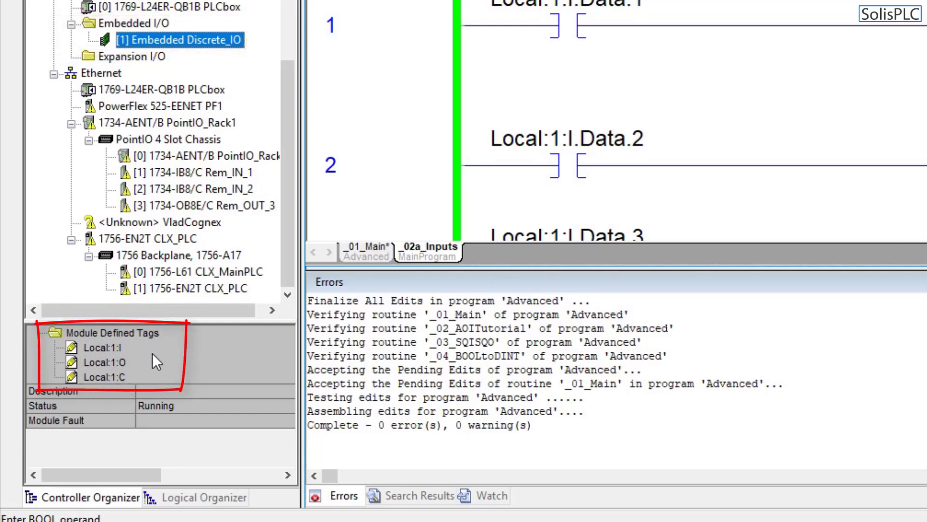
pyautogui.moveTo(283, 261)
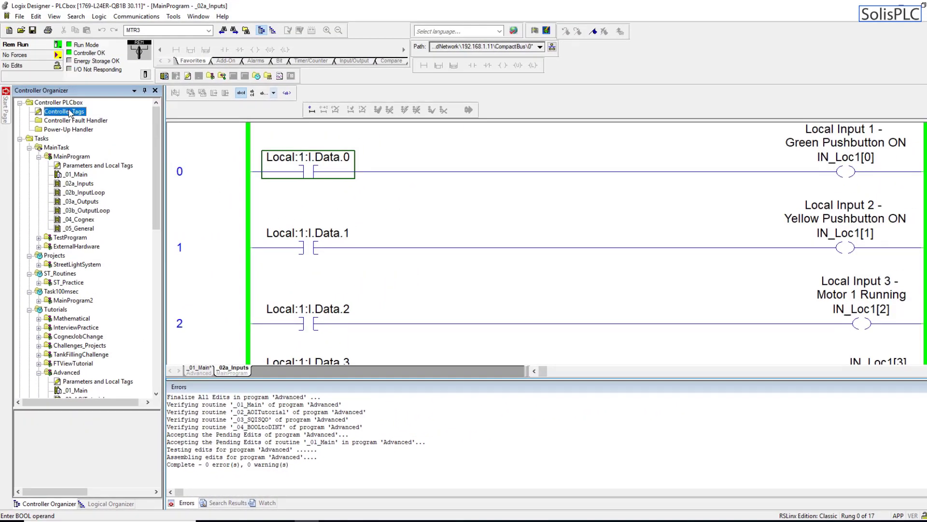
# Show the controller-scoped tags with Local:1:I and Local:1:C expanded
pyautogui.doubleClick(63, 111)
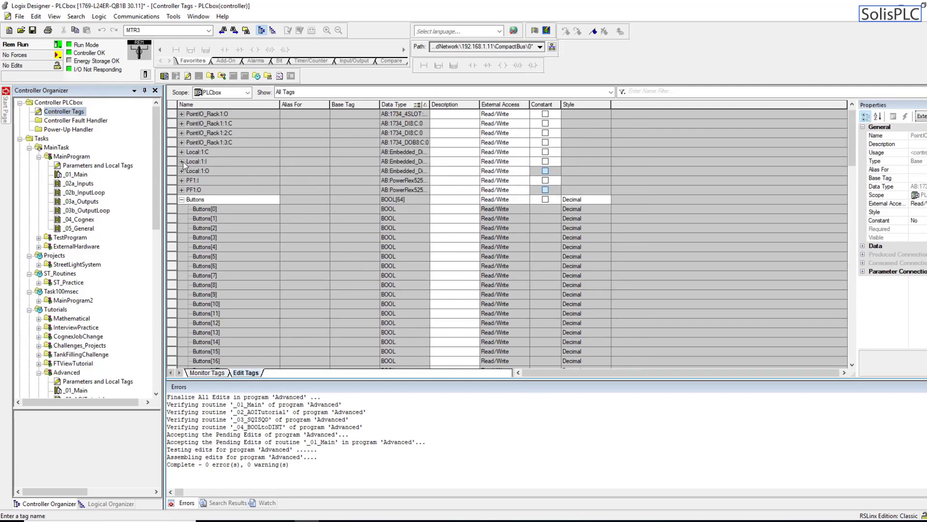
pyautogui.click(182, 161)
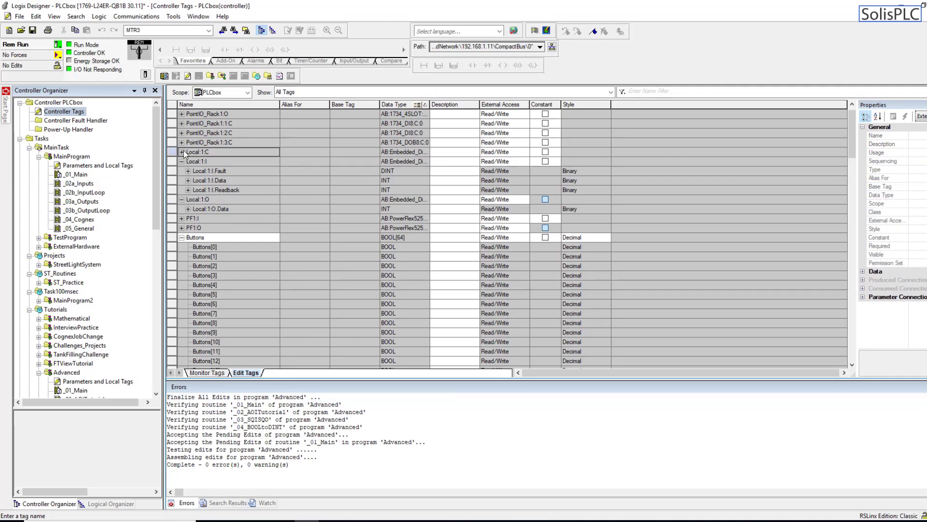
pyautogui.click(182, 152)
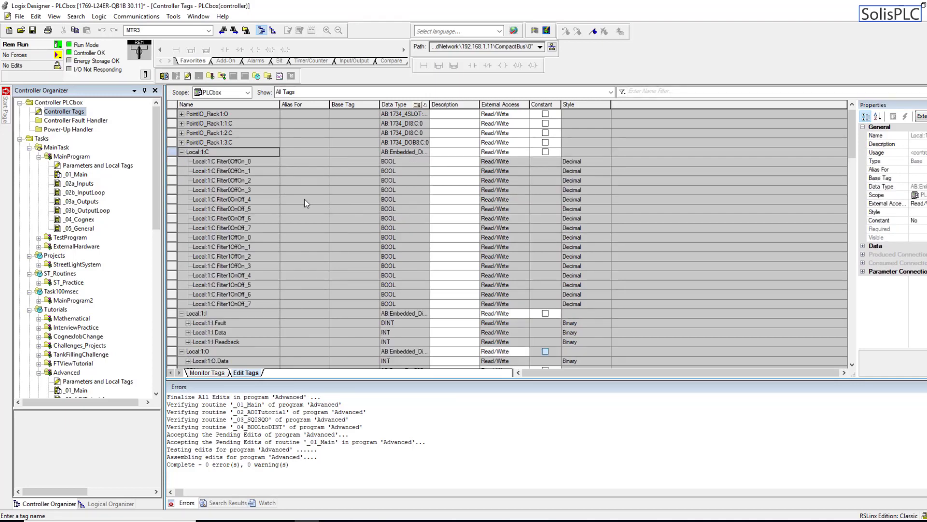
pyautogui.scroll(-3)
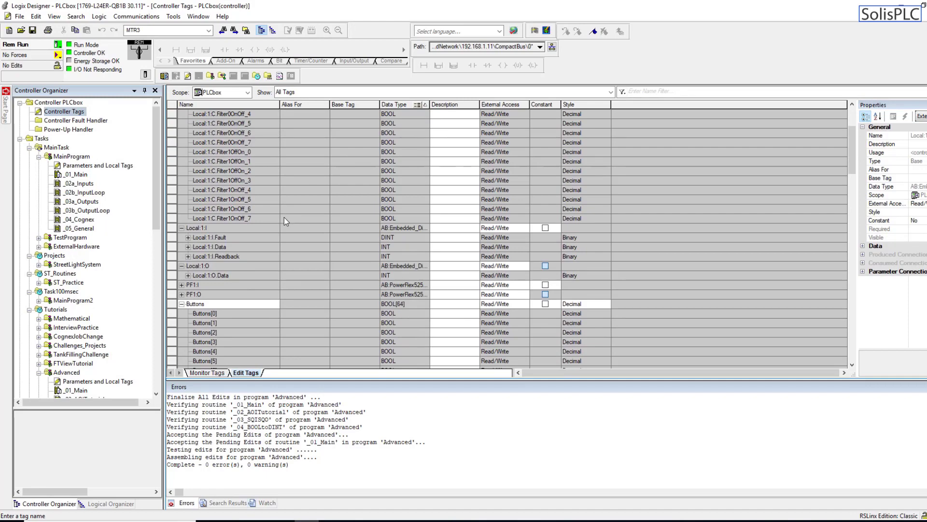
pyautogui.moveTo(201, 248)
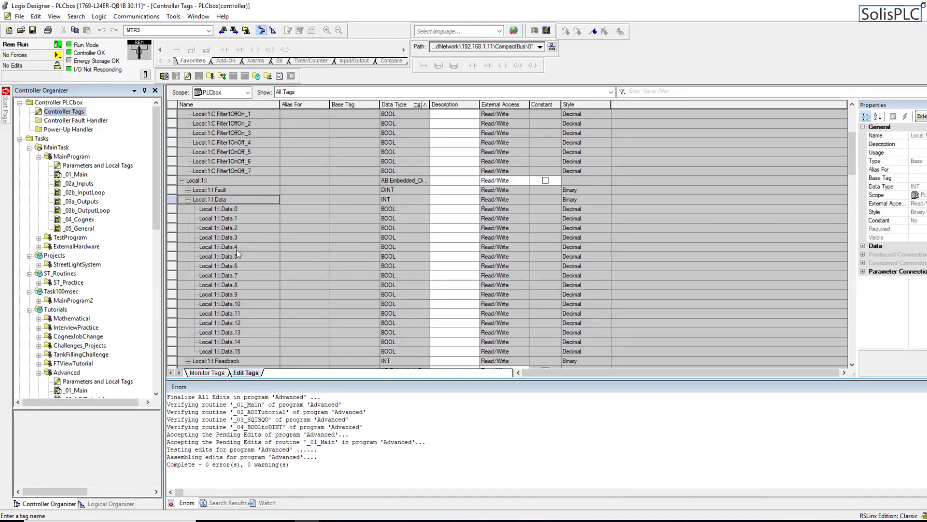
pyautogui.moveTo(234, 218)
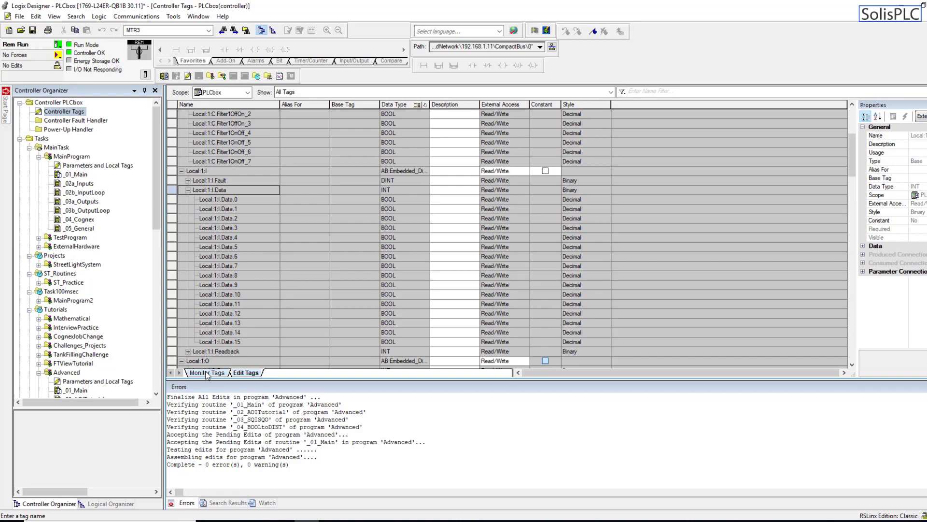
# Monitor the live values of the Local:1:I.Data and Local:1:O.Data bits
pyautogui.click(206, 373)
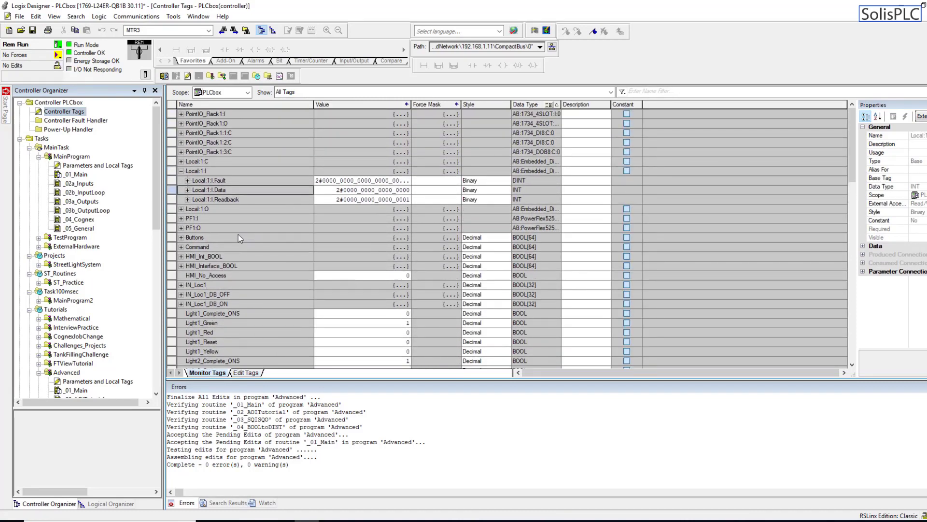
pyautogui.click(182, 190)
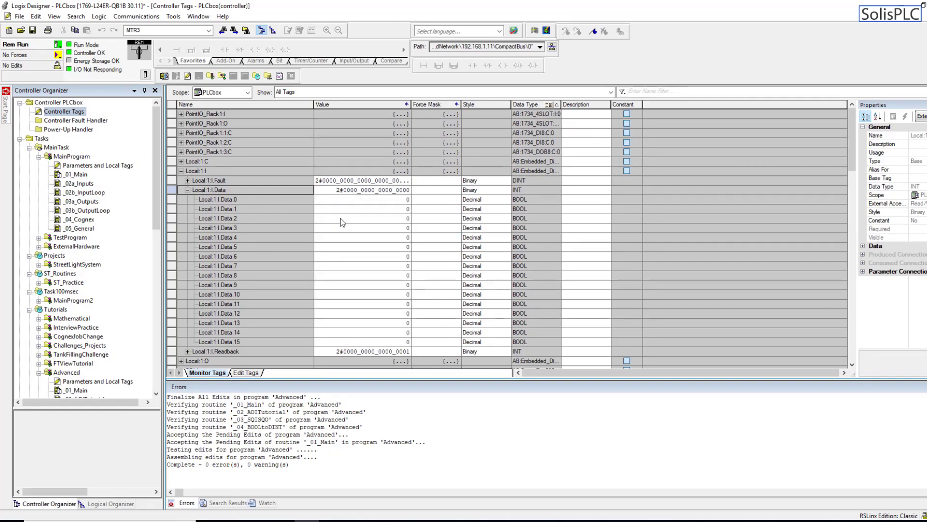
pyautogui.moveTo(384, 294)
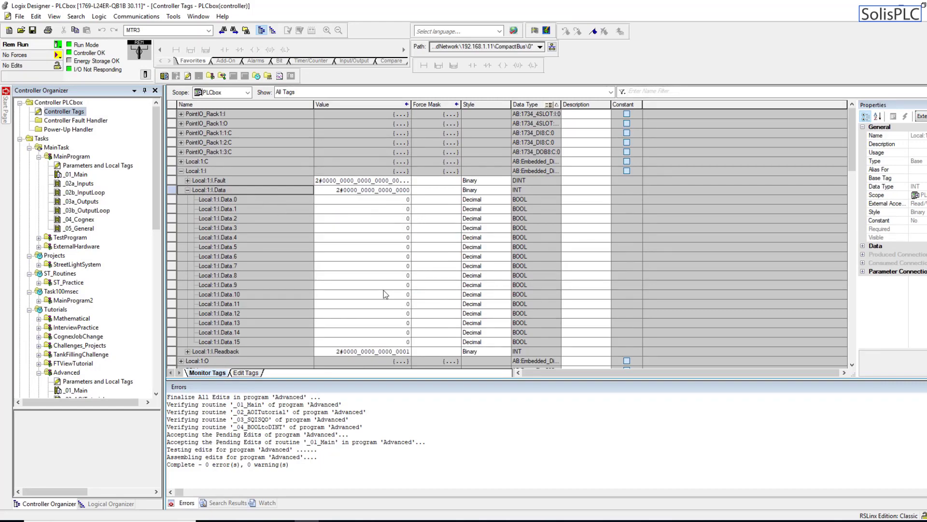
pyautogui.scroll(-3)
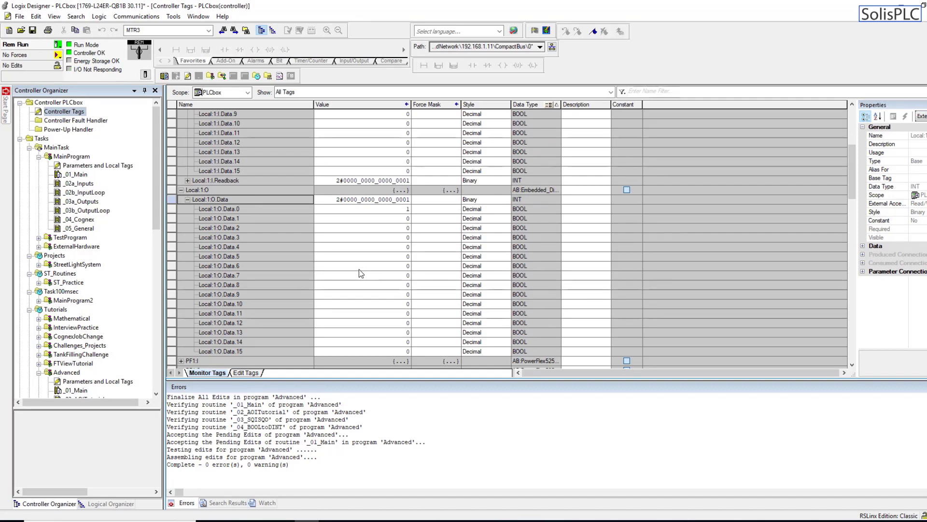
pyautogui.doubleClick(77, 184)
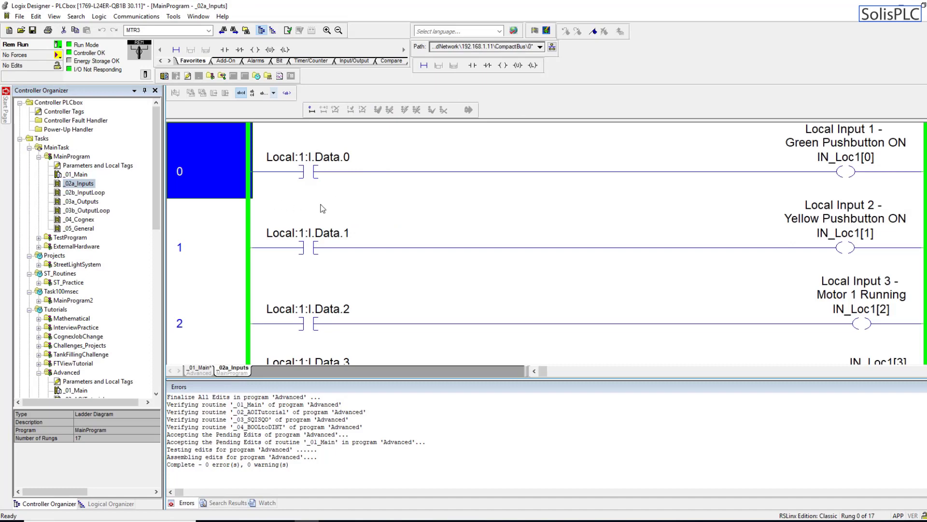
pyautogui.moveTo(321, 187)
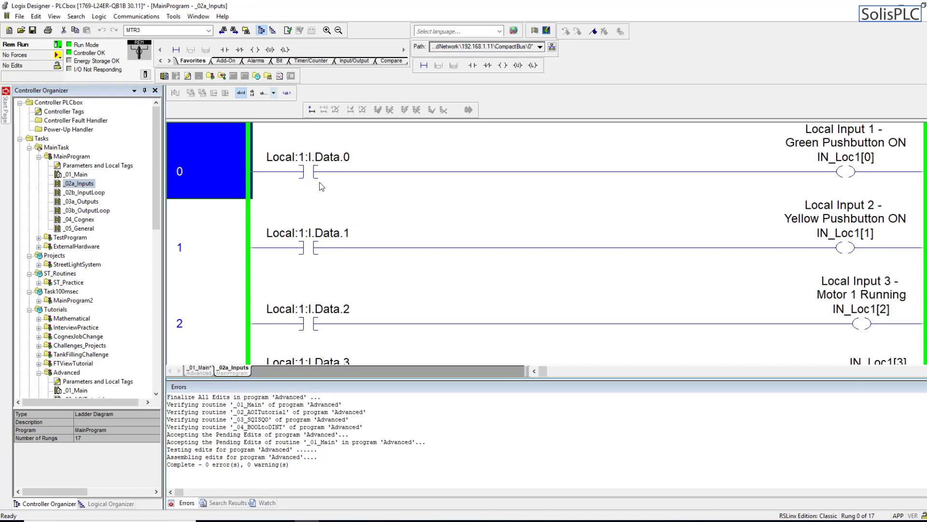
# Inspect the module-defined tags of PointIO_Rack1, its slot-0 adapter and the Rem_IN_1 input module
pyautogui.scroll(-3)
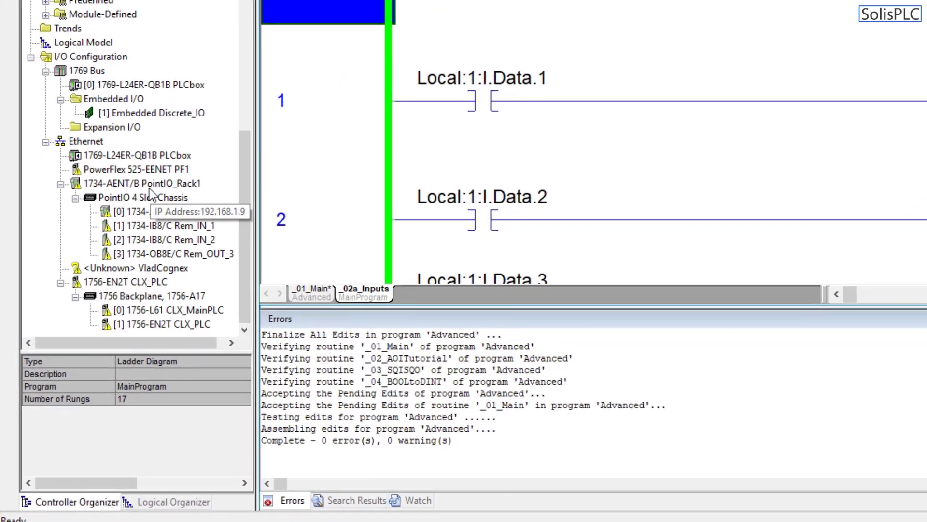
pyautogui.click(145, 184)
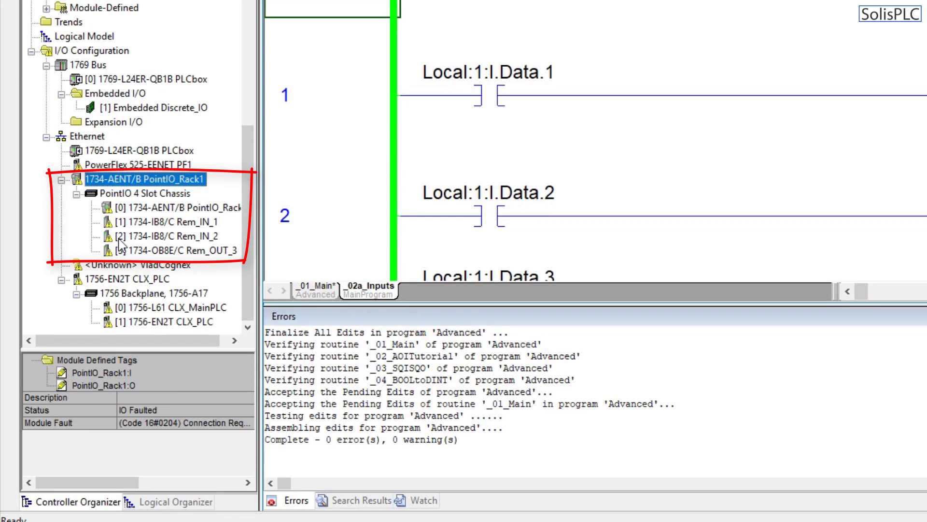
pyautogui.moveTo(155, 224)
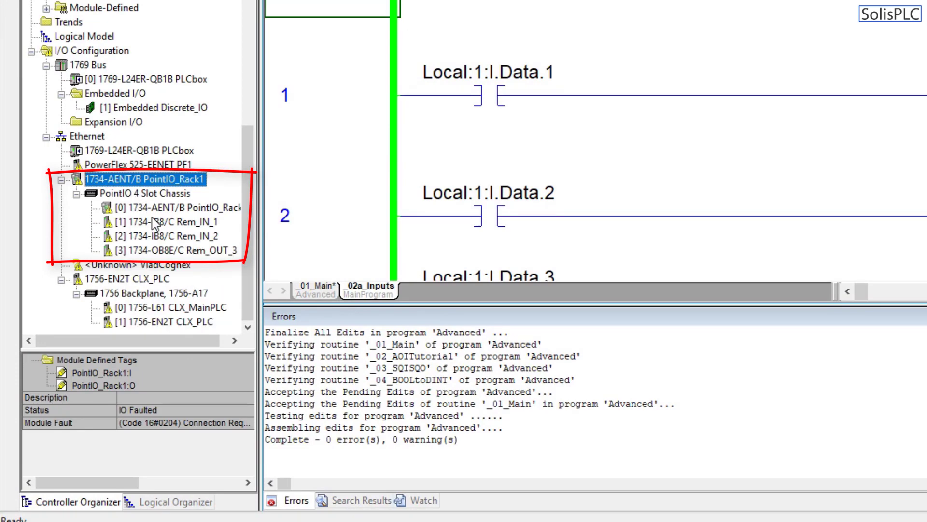
pyautogui.click(168, 207)
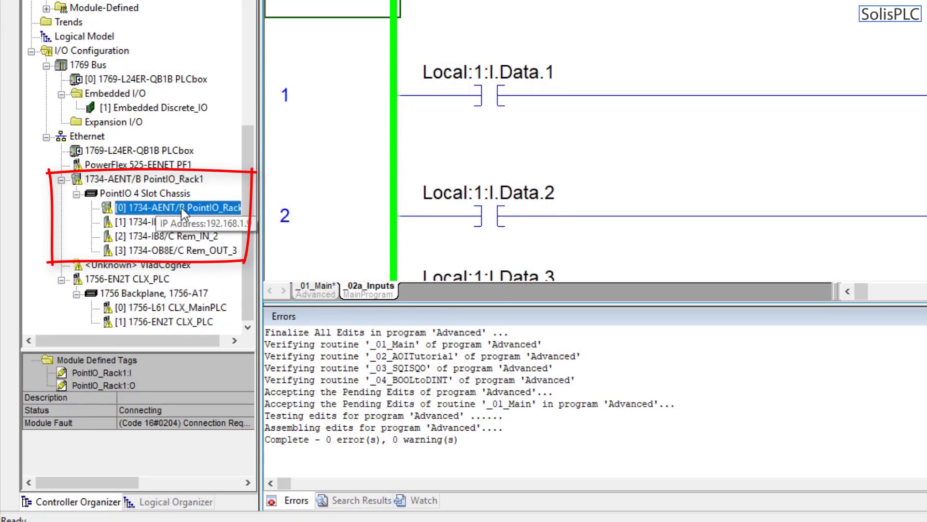
pyautogui.click(160, 222)
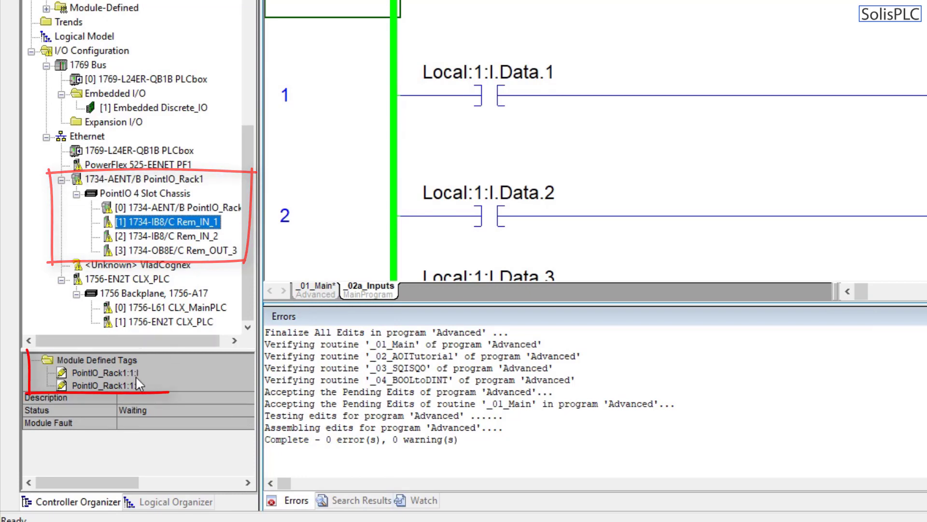
# Compare the module tags of Rem_IN_2, Rem_IN_1 and the Rem_OUT_3 output module
pyautogui.click(169, 236)
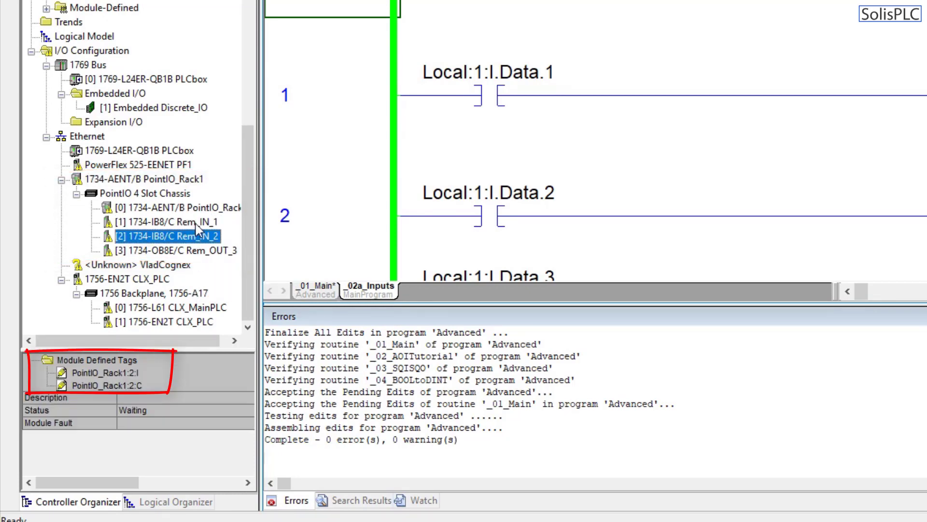
pyautogui.click(164, 222)
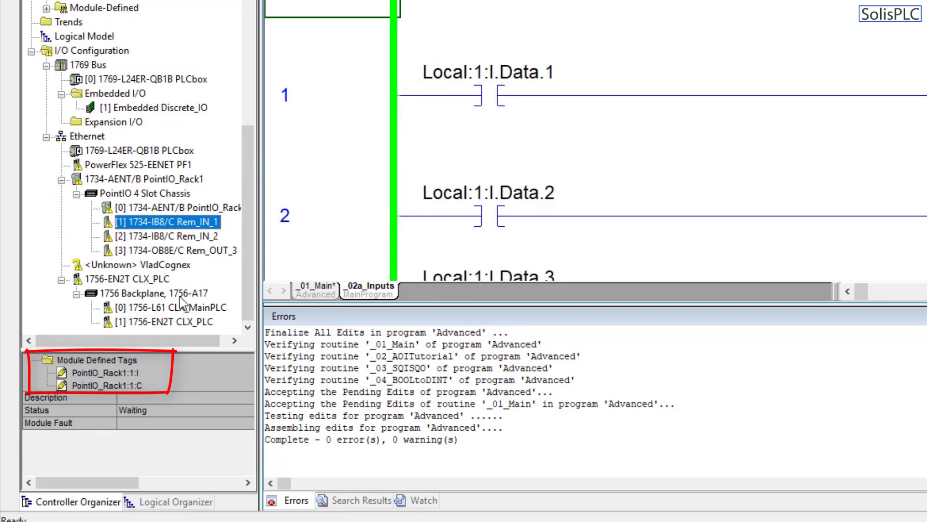
pyautogui.click(166, 236)
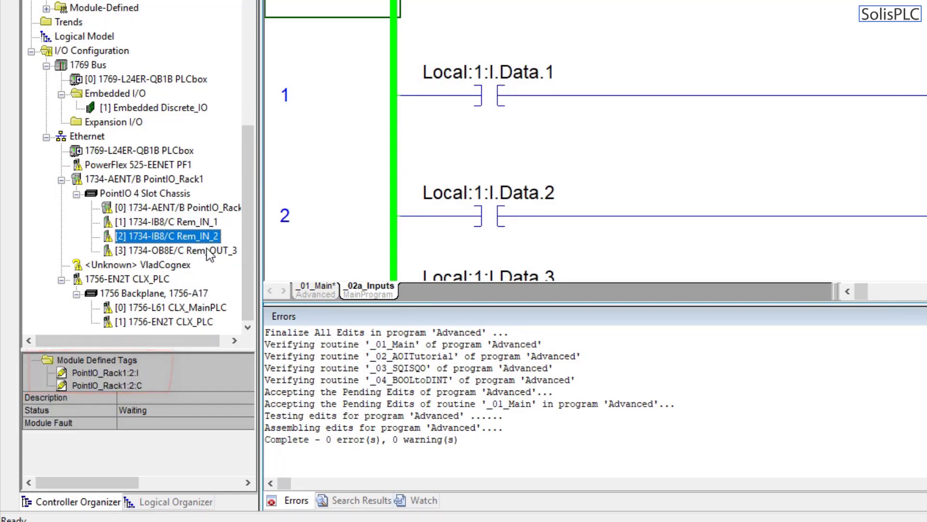
pyautogui.click(172, 250)
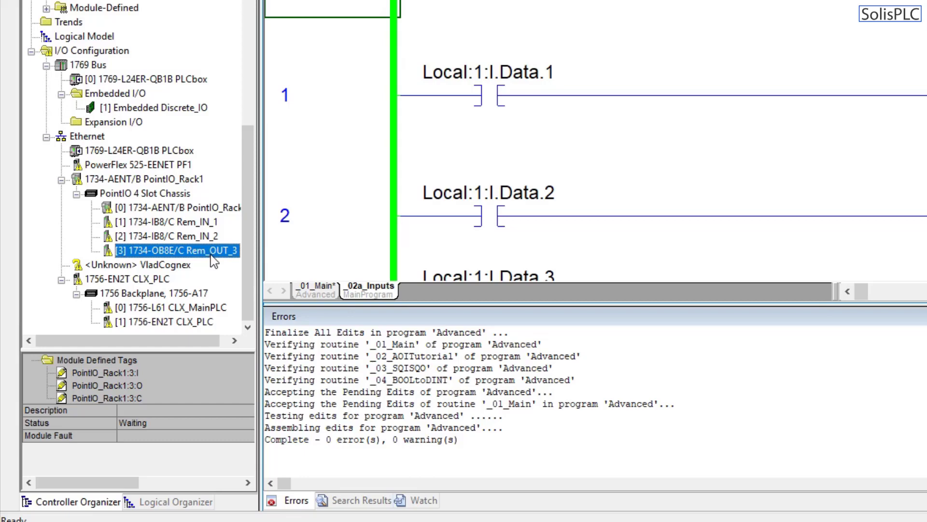
pyautogui.moveTo(126, 402)
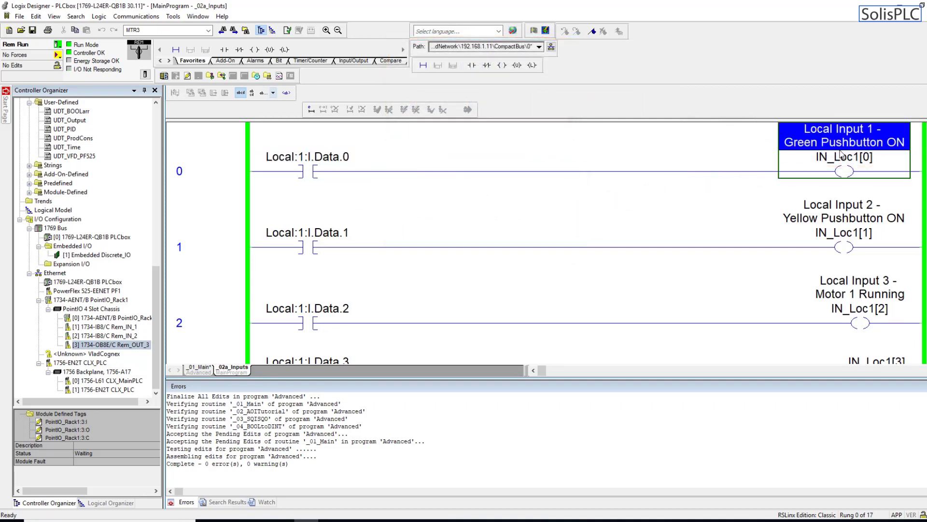
pyautogui.moveTo(836, 158)
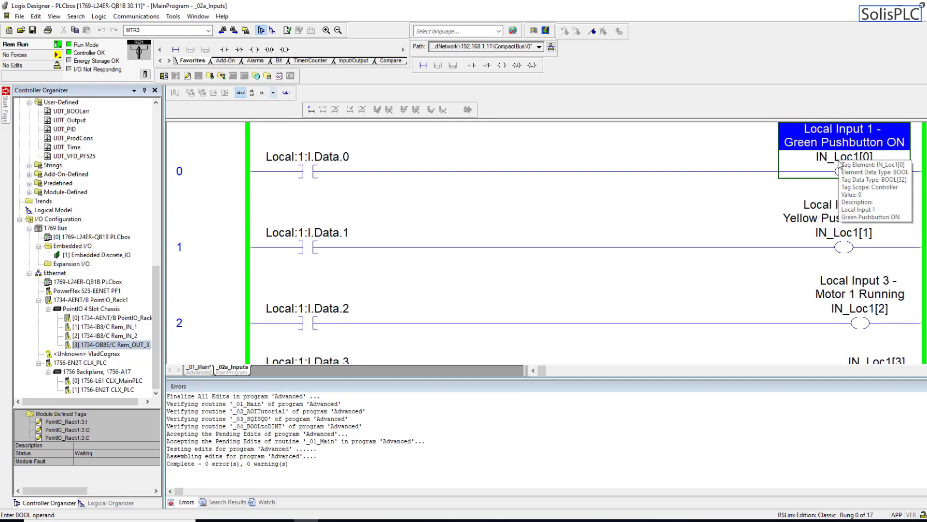
pyautogui.moveTo(836, 170)
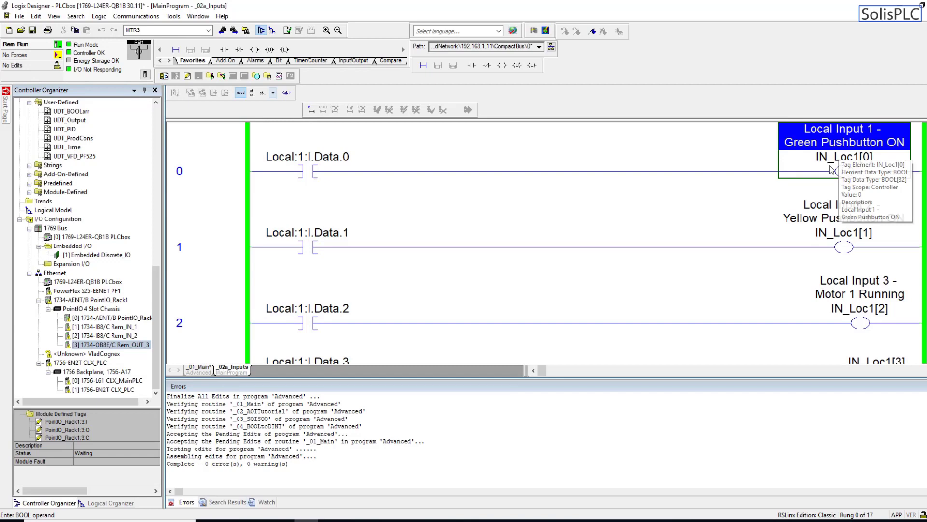
pyautogui.moveTo(288, 175)
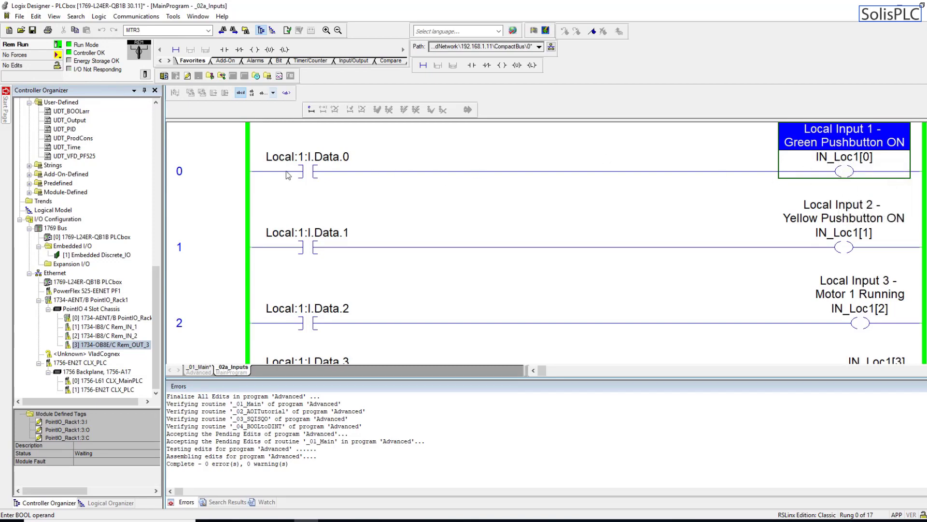
# Select rung 0 of _02a_Inputs and bring up MainProgram's context actions in the project tree
pyautogui.click(180, 172)
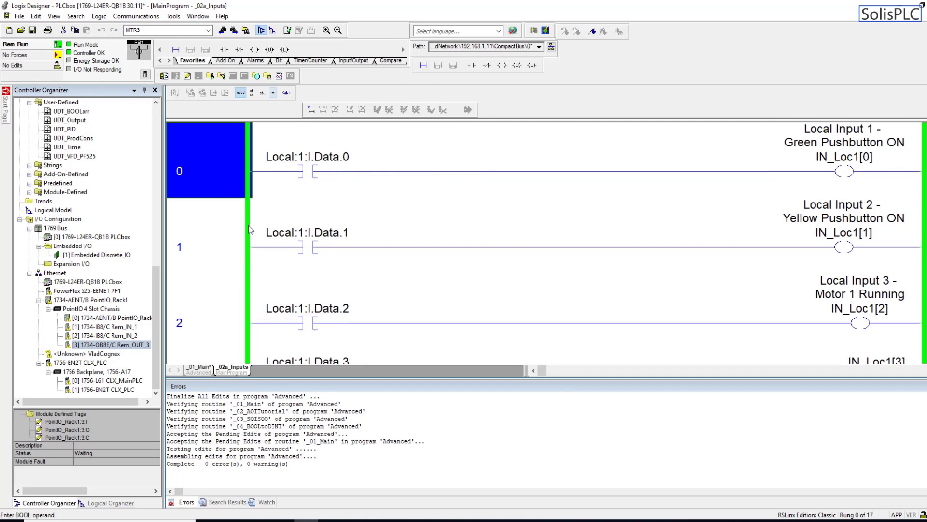
pyautogui.scroll(-3)
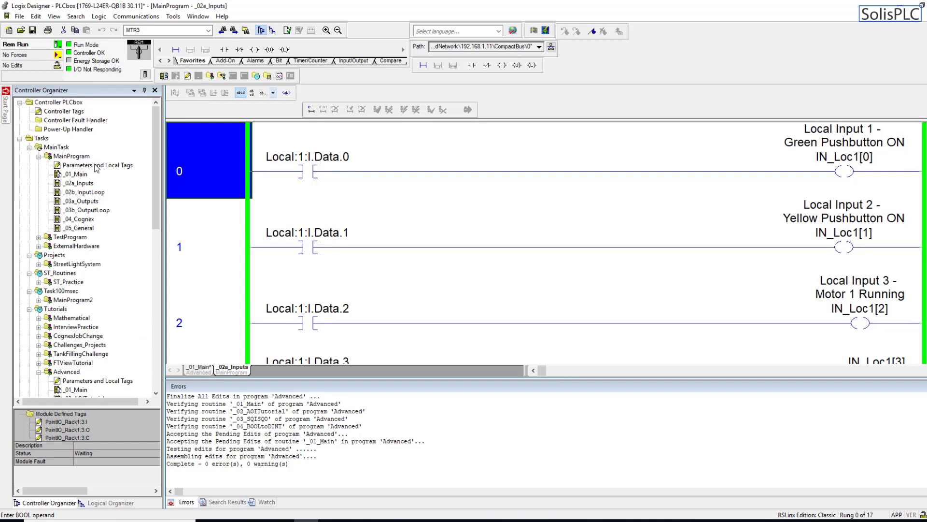
pyautogui.rightClick(66, 157)
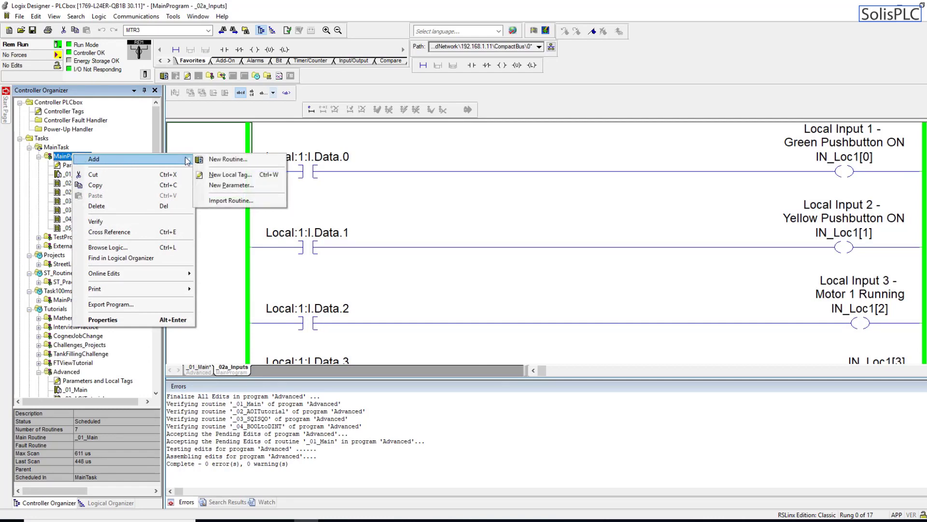
# Create a new Ladder Diagram routine named _06_Ext_Inputs in MainProgram
pyautogui.click(228, 159)
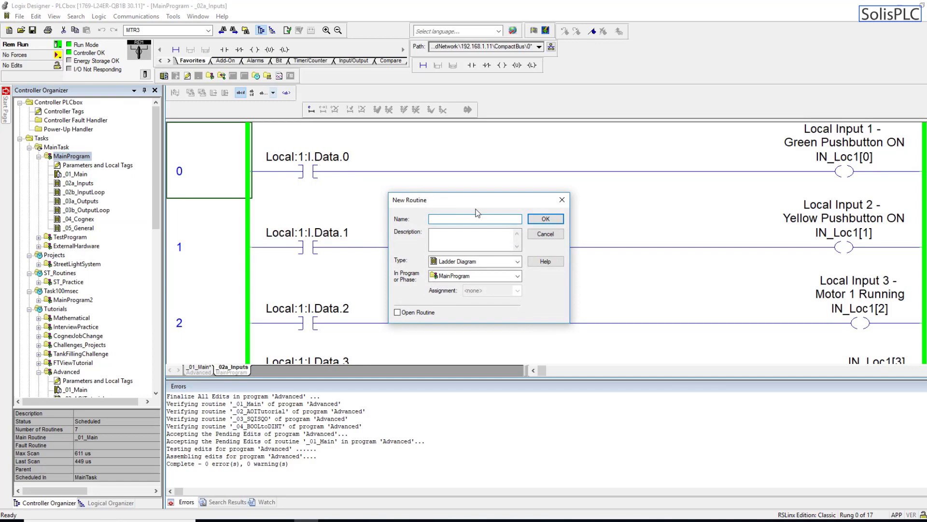
pyautogui.write('_06_')
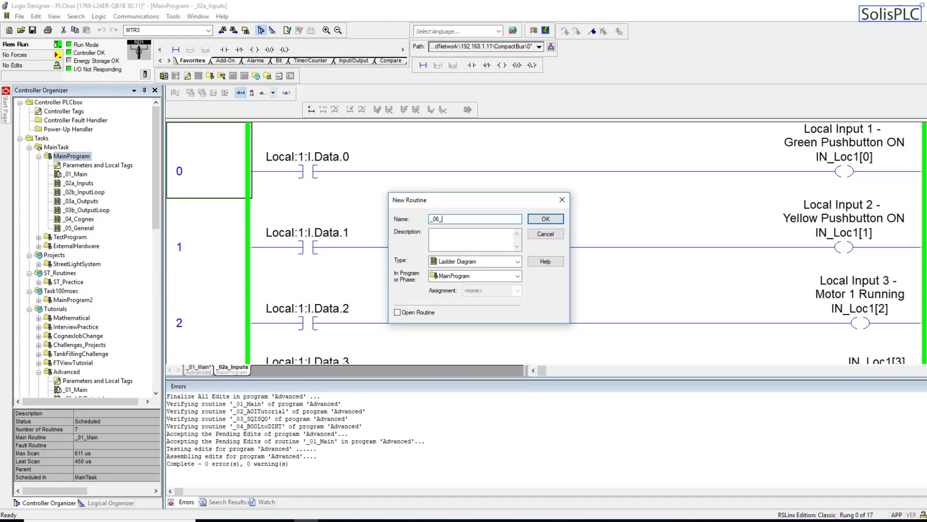
pyautogui.write('Ext')
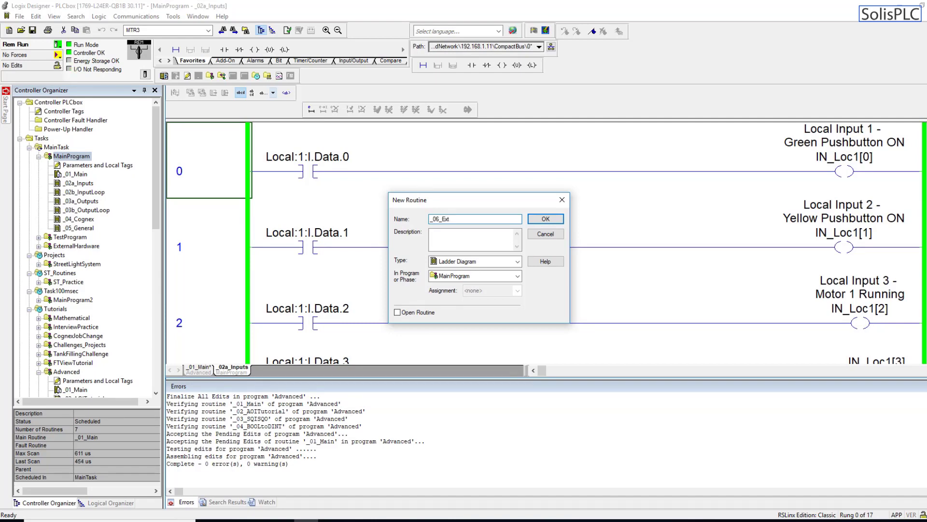
pyautogui.write('_I')
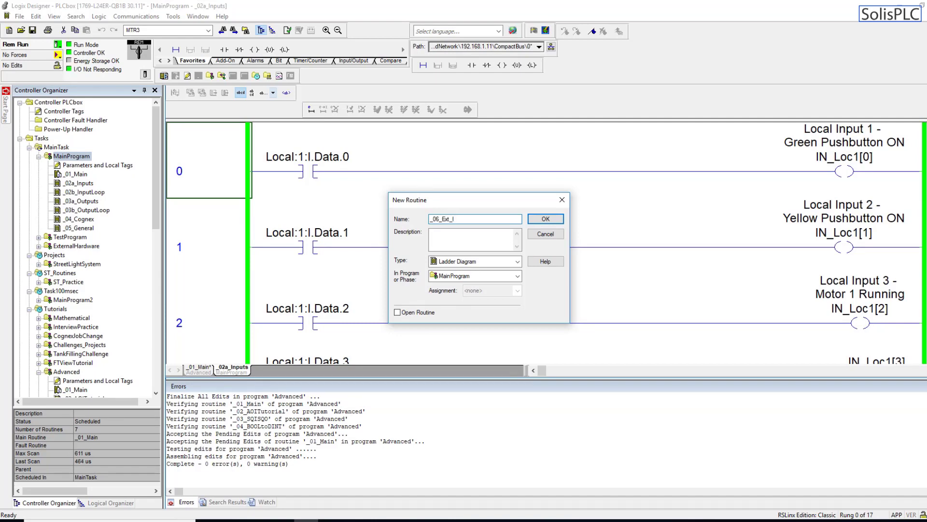
pyautogui.write('nput')
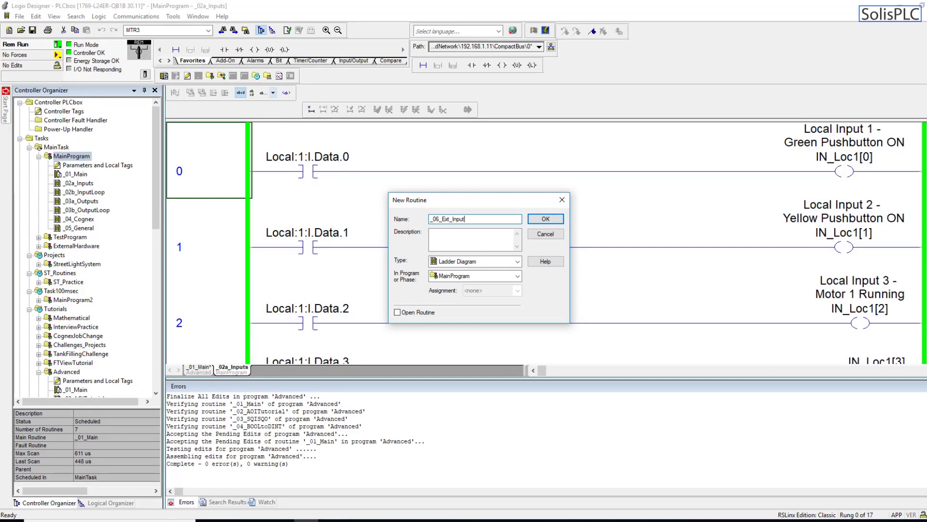
pyautogui.write('s')
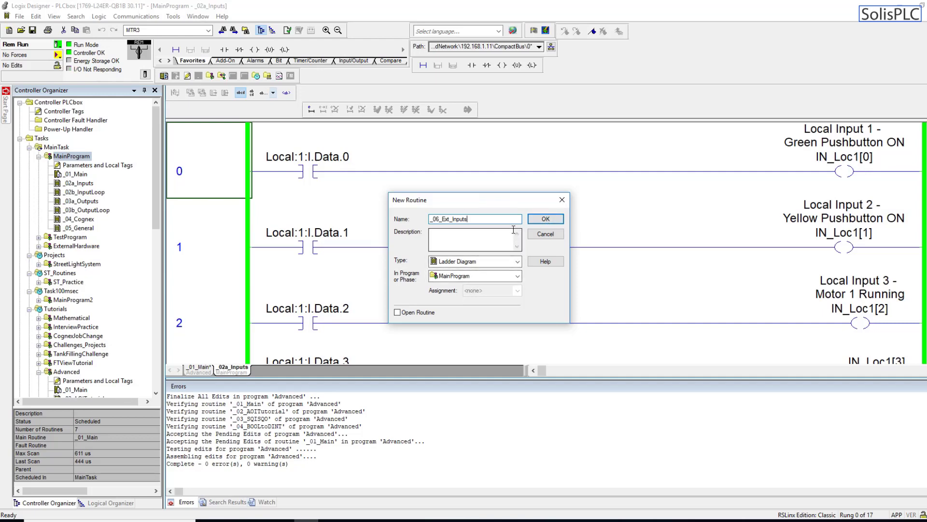
pyautogui.click(545, 219)
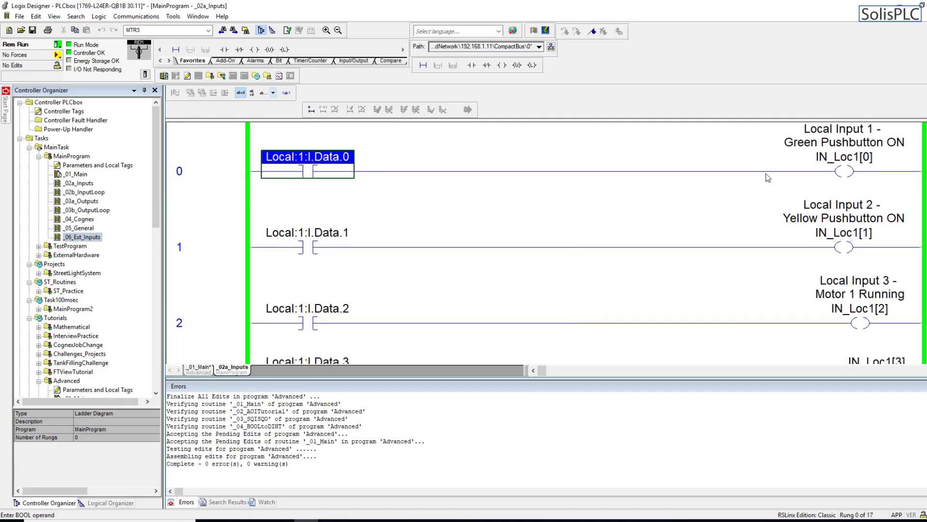
# Show the Controller Tags editor listing the Local:1:C and Local:1:I tags
pyautogui.scroll(-3)
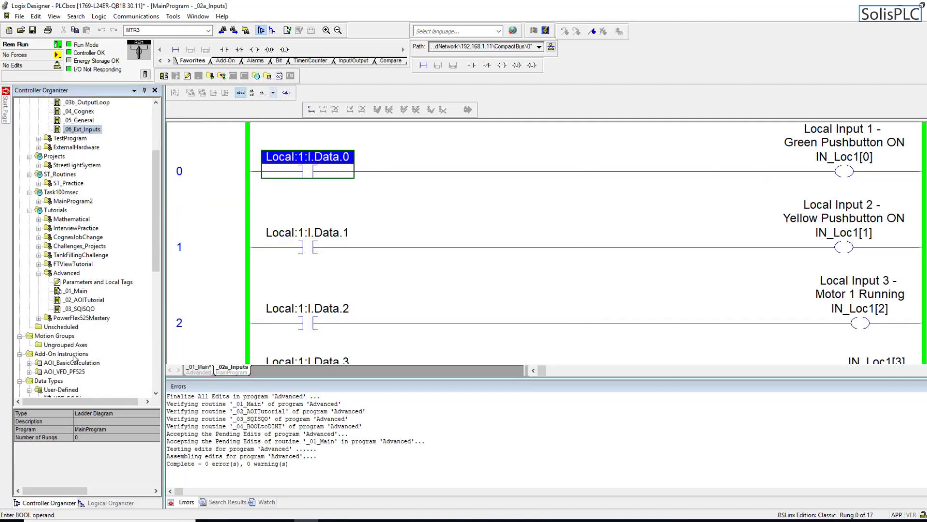
pyautogui.scroll(-3)
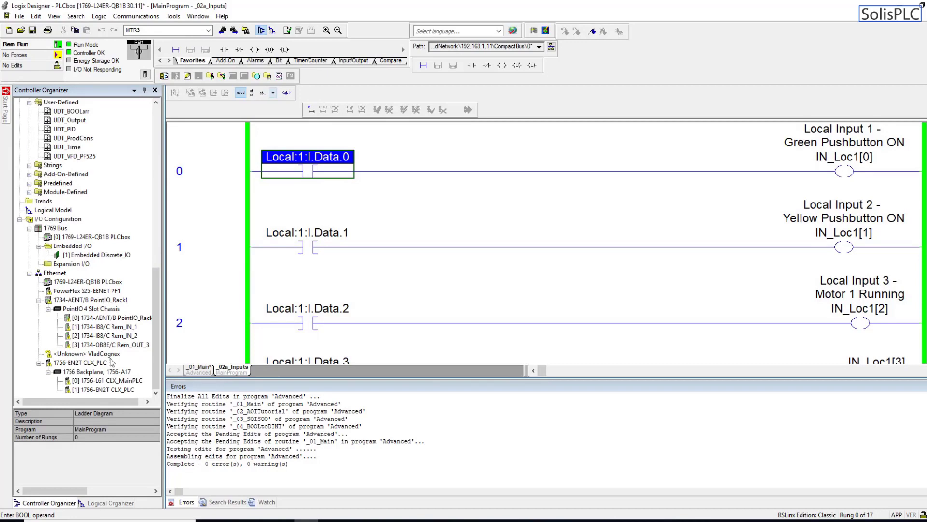
pyautogui.click(105, 327)
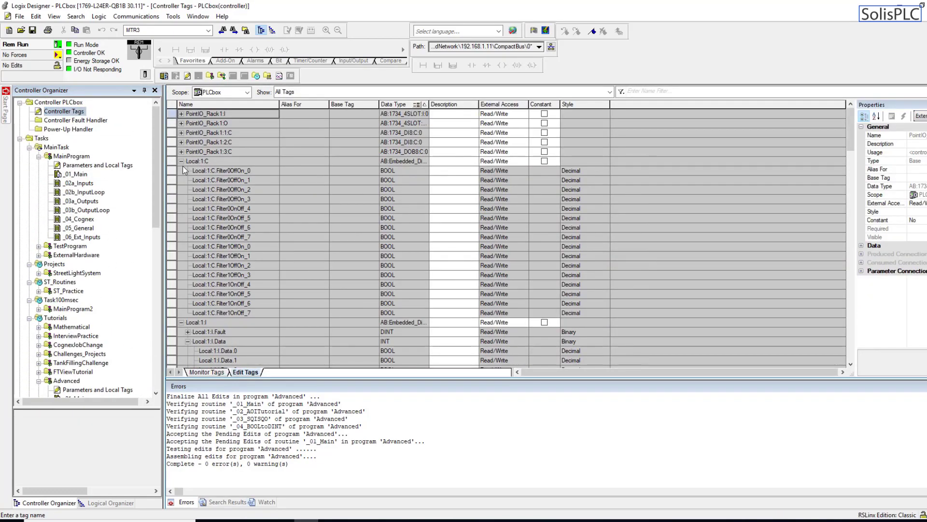
# Expand PointIO_Rack1:1:I.Data[0] down to its individual bits and pick bit 4
pyautogui.click(220, 170)
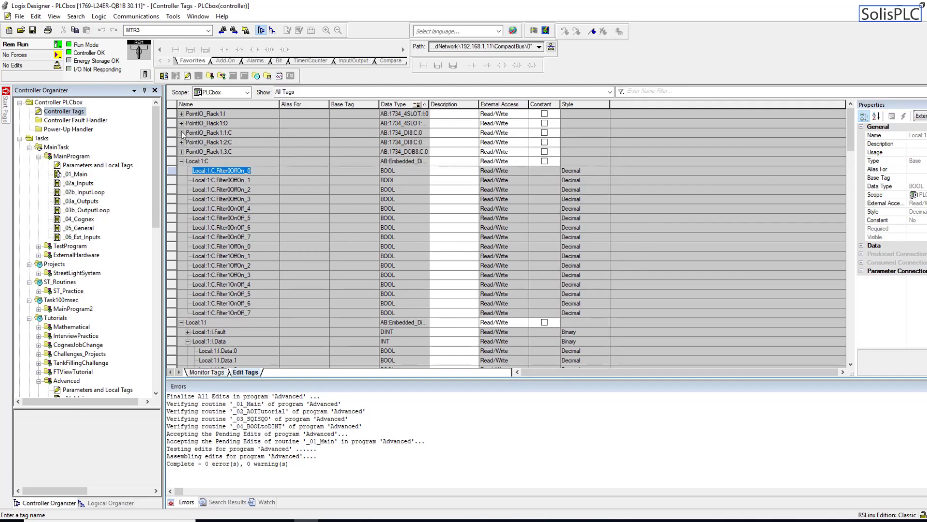
pyautogui.click(180, 114)
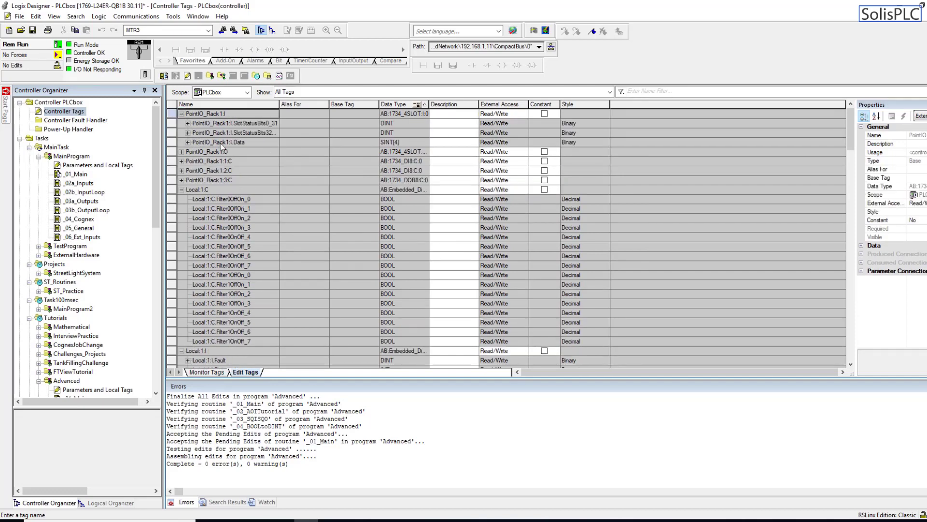
pyautogui.click(174, 142)
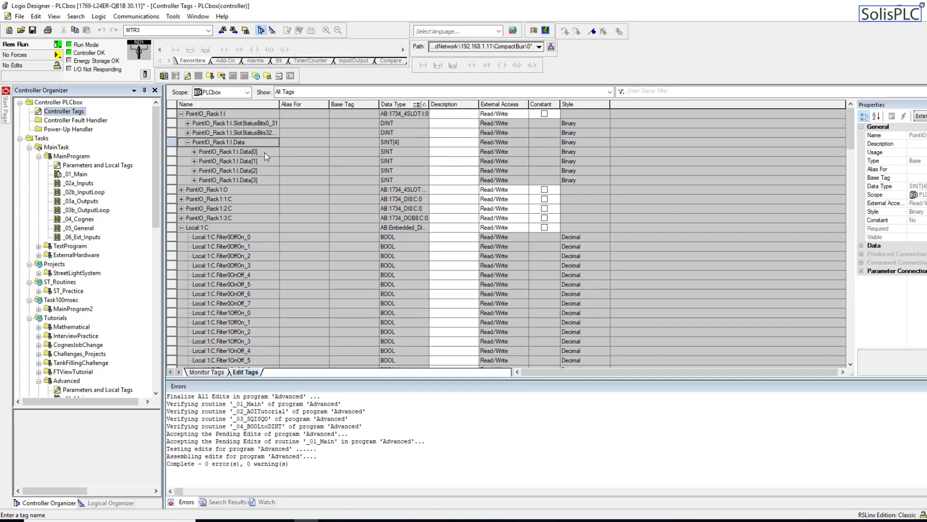
pyautogui.click(226, 151)
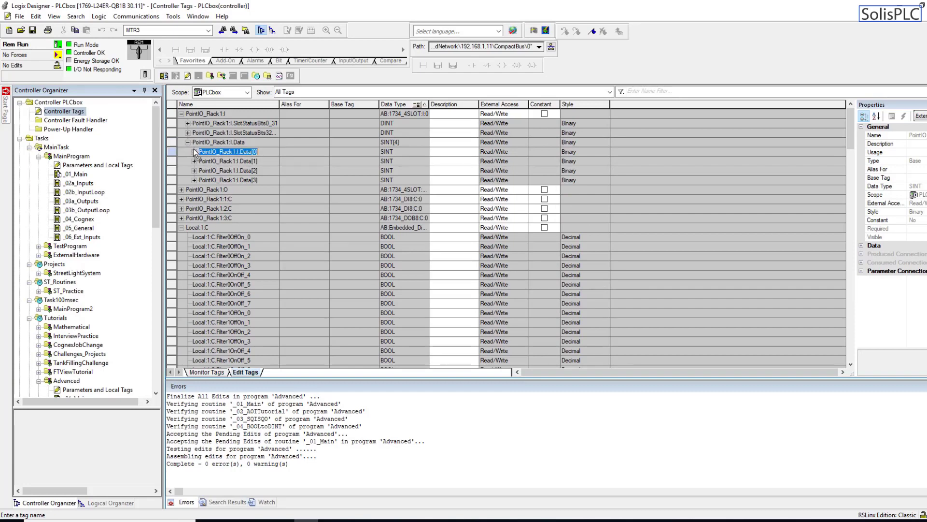
pyautogui.click(195, 151)
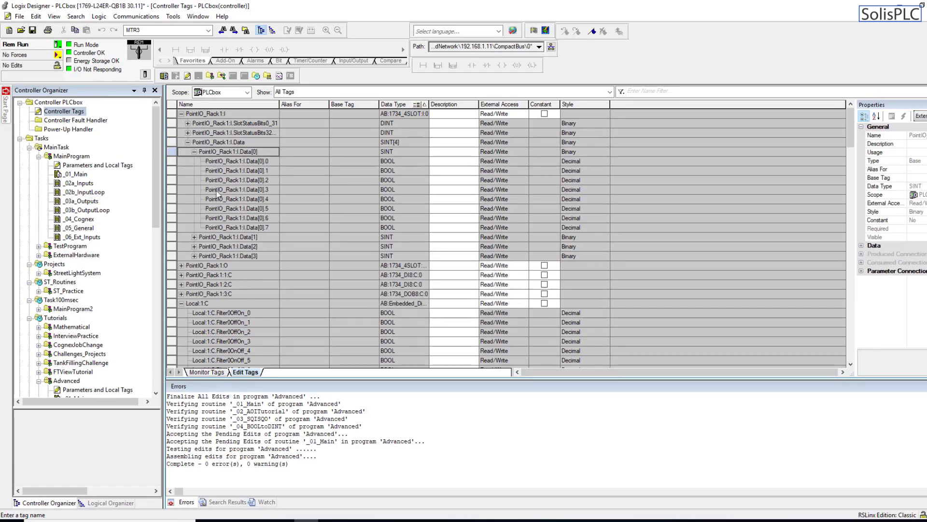
pyautogui.doubleClick(239, 160)
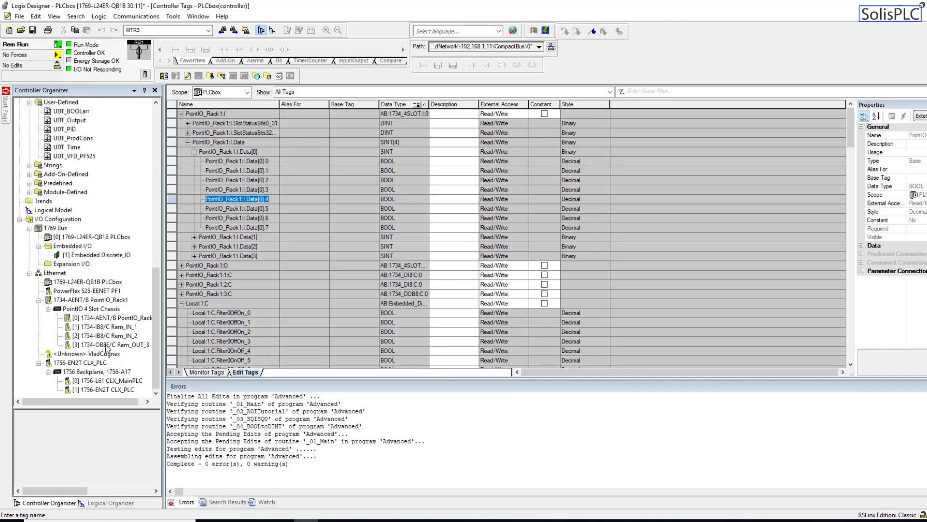
# Show the Rem_IN_1 module's tags with Local:1:C collapsed and live values displayed
pyautogui.click(97, 326)
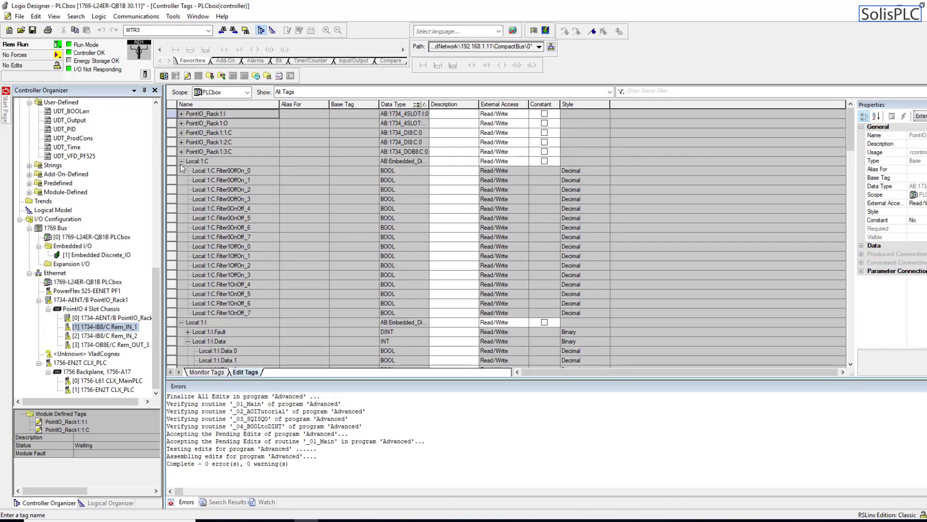
pyautogui.click(182, 160)
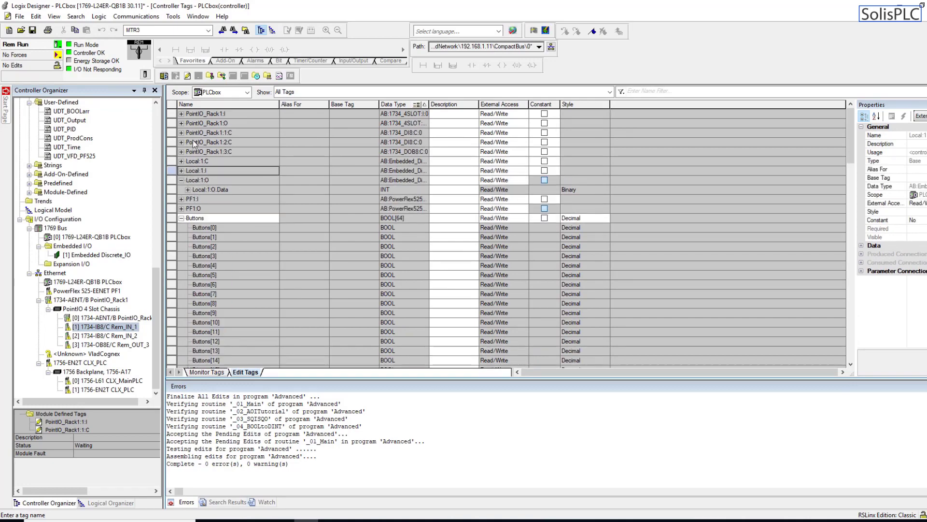
pyautogui.click(207, 114)
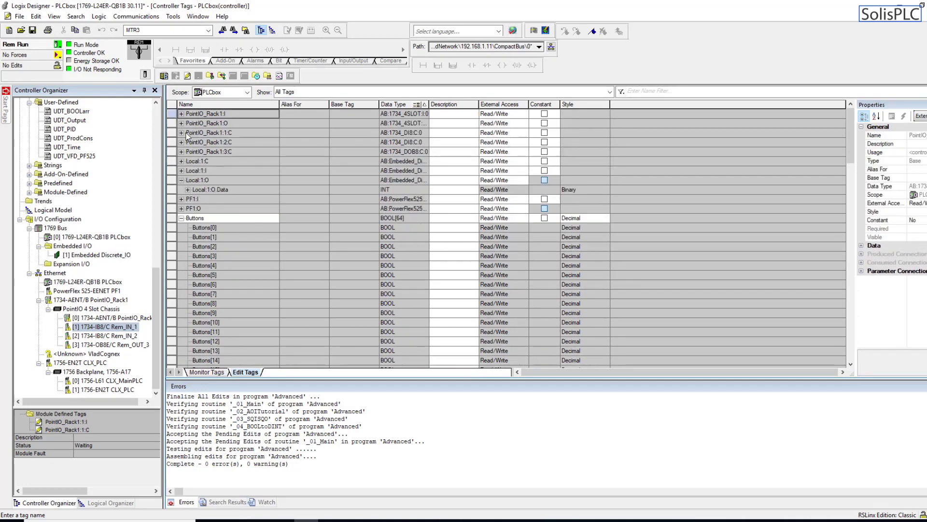
pyautogui.click(182, 132)
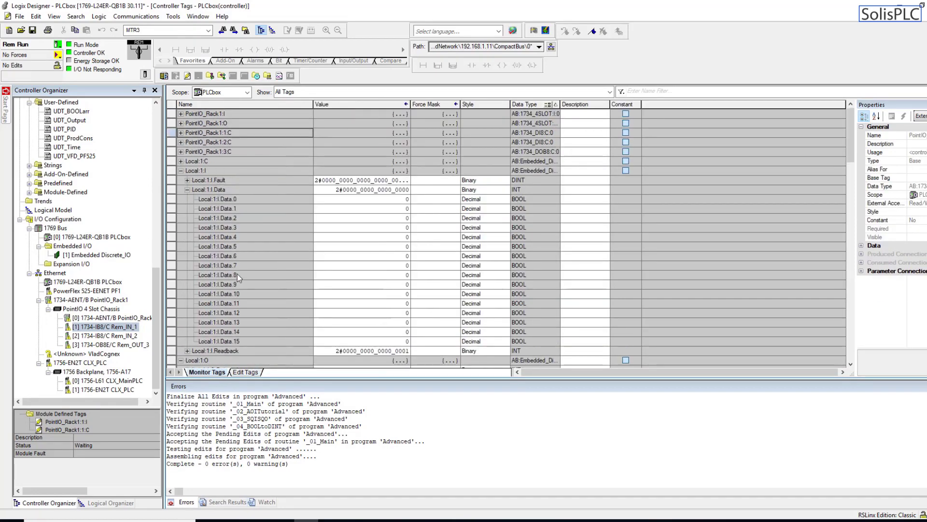
# Display the eight live PointIO_Rack1:1:I bits and select the .0 tag name for the new routine
pyautogui.click(195, 170)
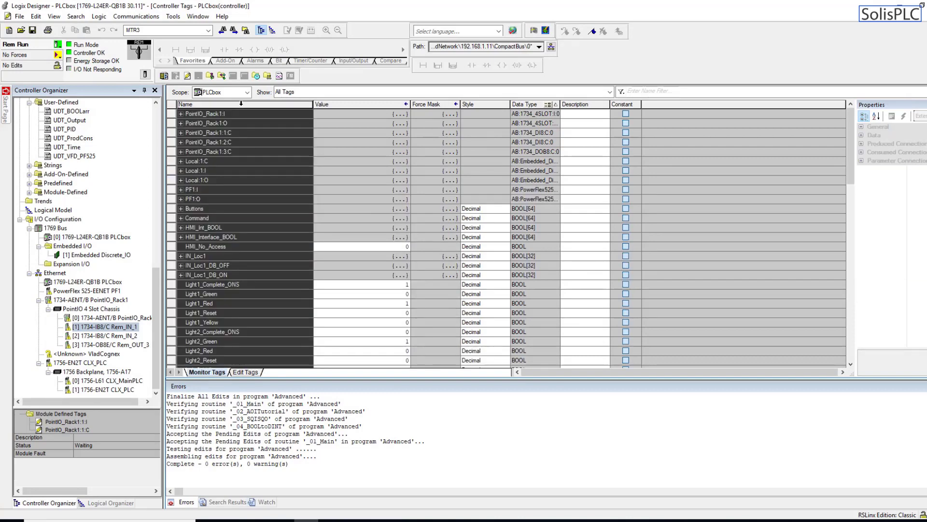
pyautogui.scroll(-3)
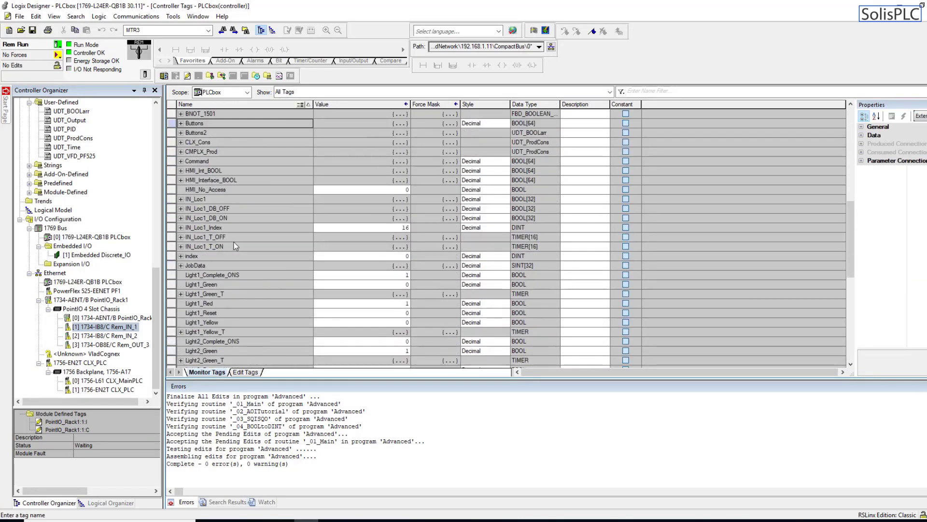
pyautogui.scroll(-3)
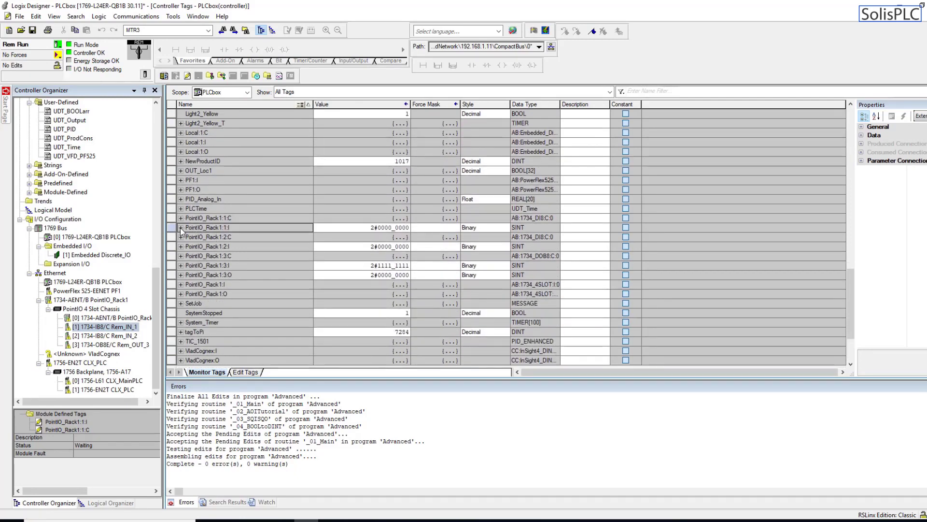
pyautogui.click(180, 227)
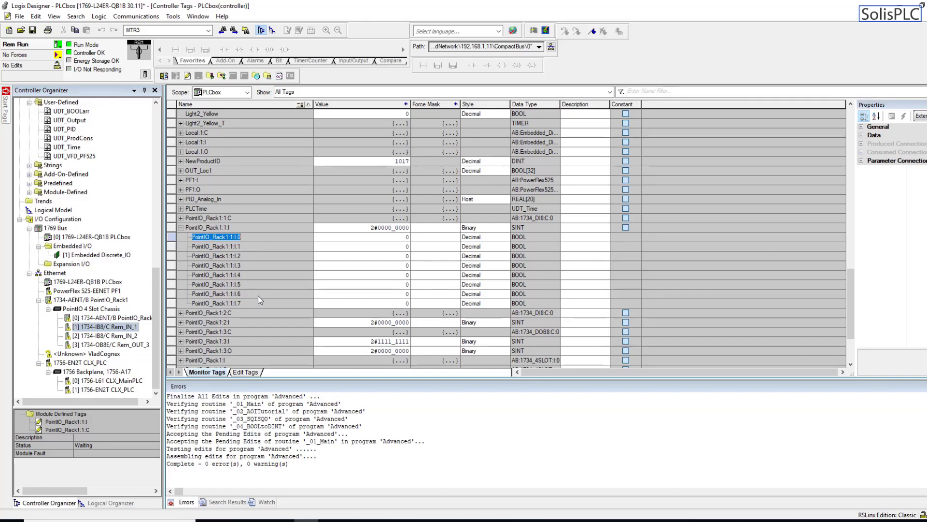
pyautogui.doubleClick(215, 236)
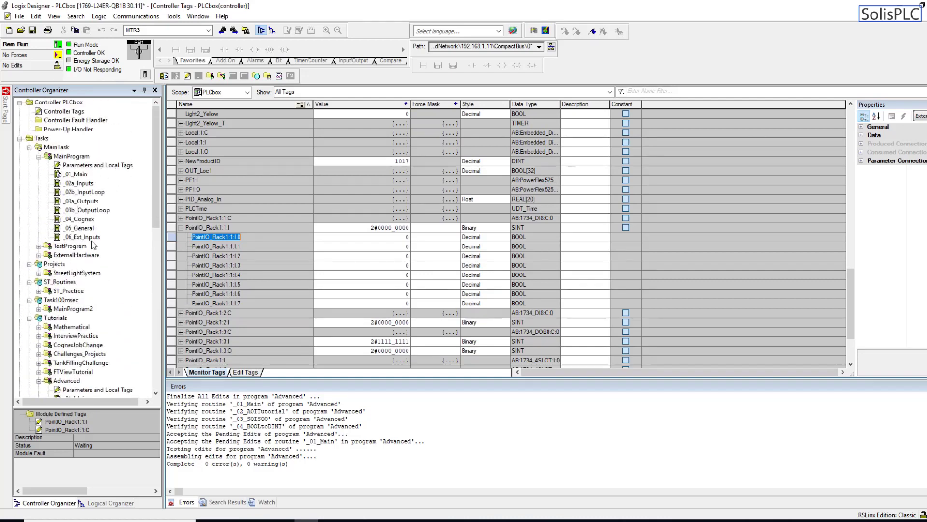
pyautogui.doubleClick(82, 237)
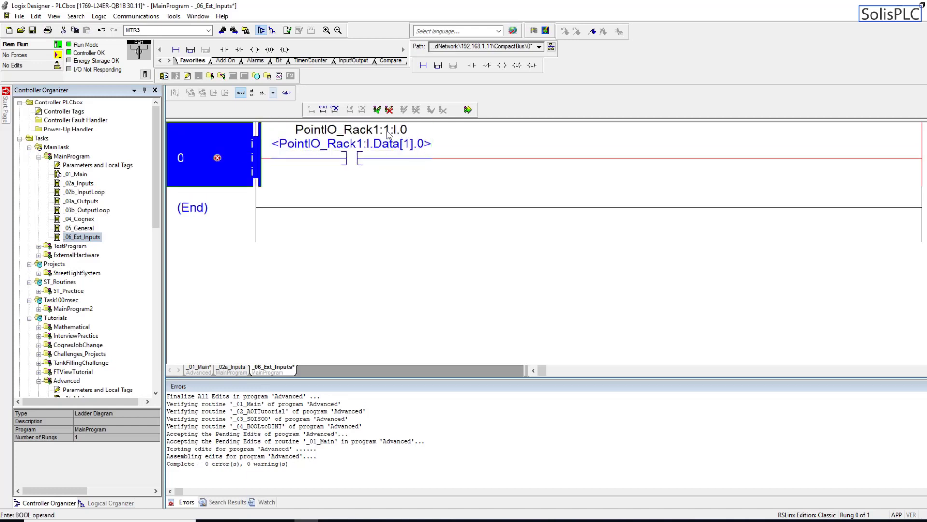
pyautogui.moveTo(391, 159)
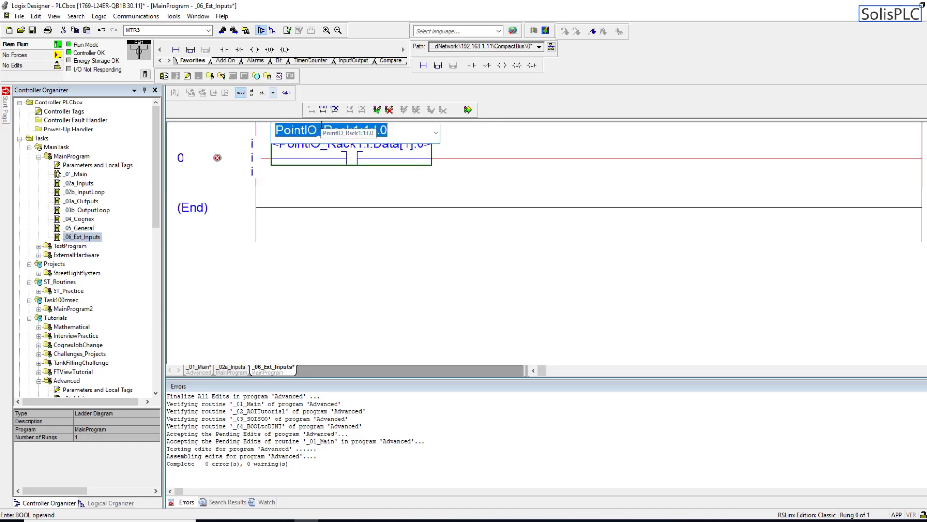
# Name rung 0's contact Remote_Start_PB1 in place of PointIO_Rack1:1:I.0
pyautogui.write('SetJob')
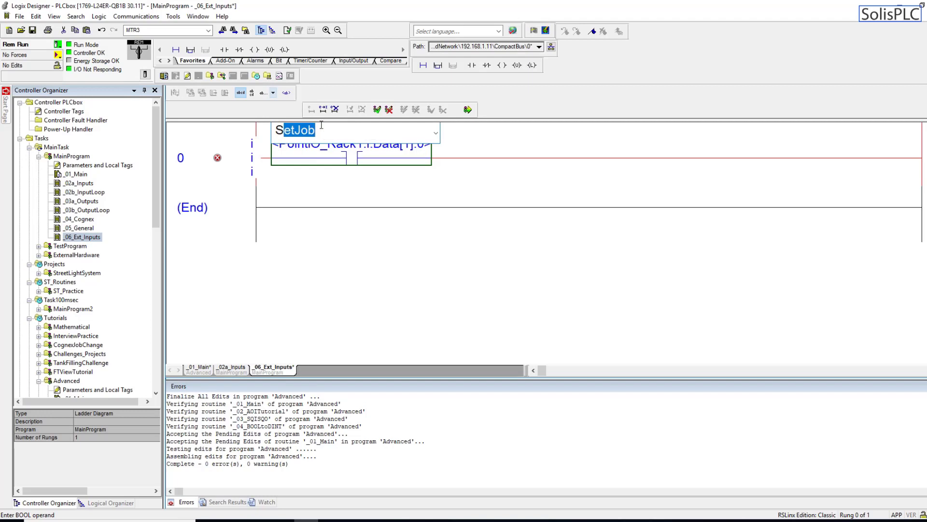
pyautogui.write('Sta')
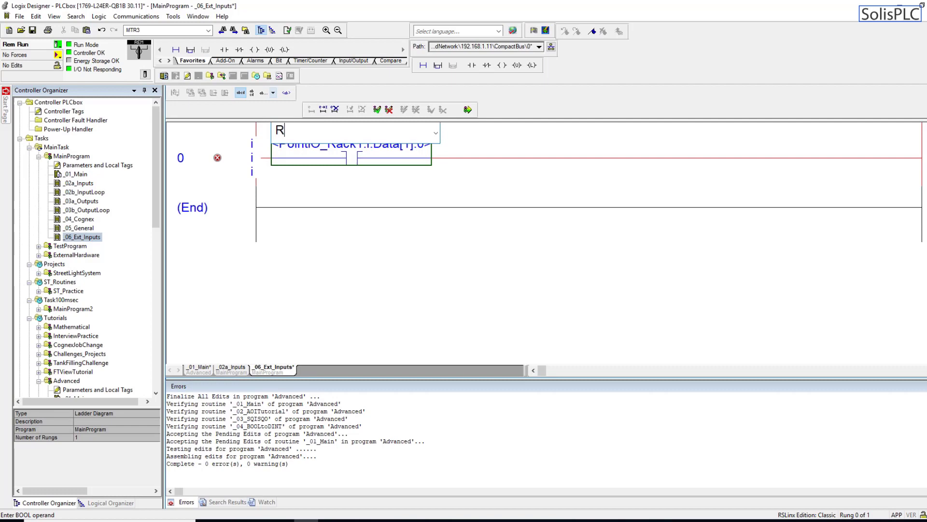
pyautogui.write('emote_Start')
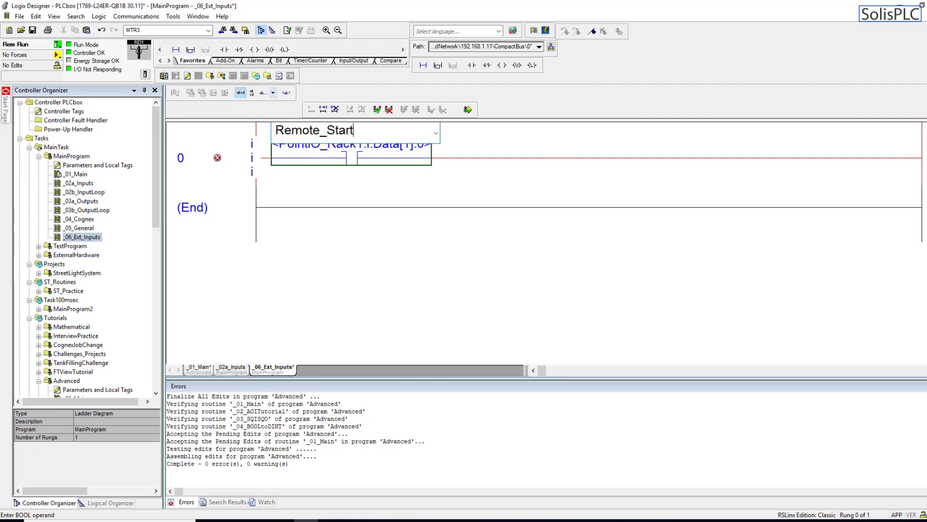
pyautogui.write('_PB1')
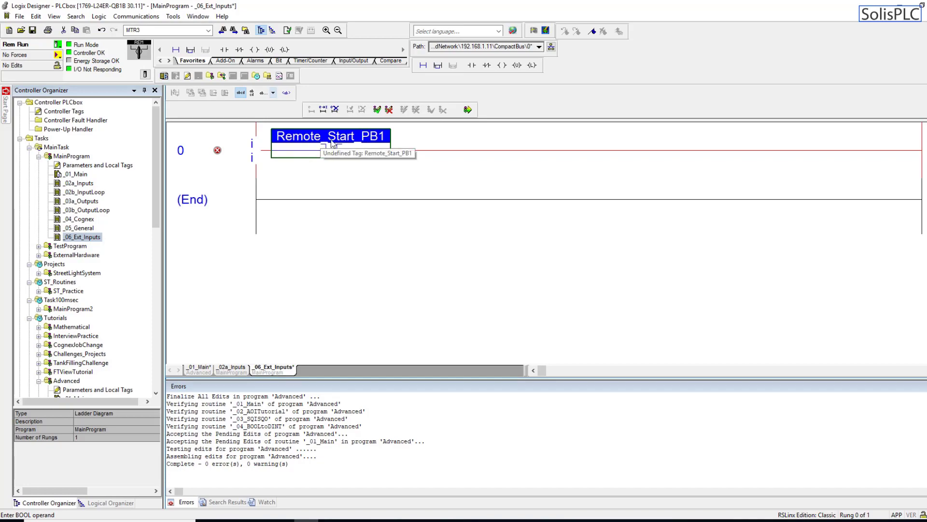
# Create Remote_Start_PB1 as an alias tag for PointIO_Rack1:1:I.0
pyautogui.rightClick(330, 145)
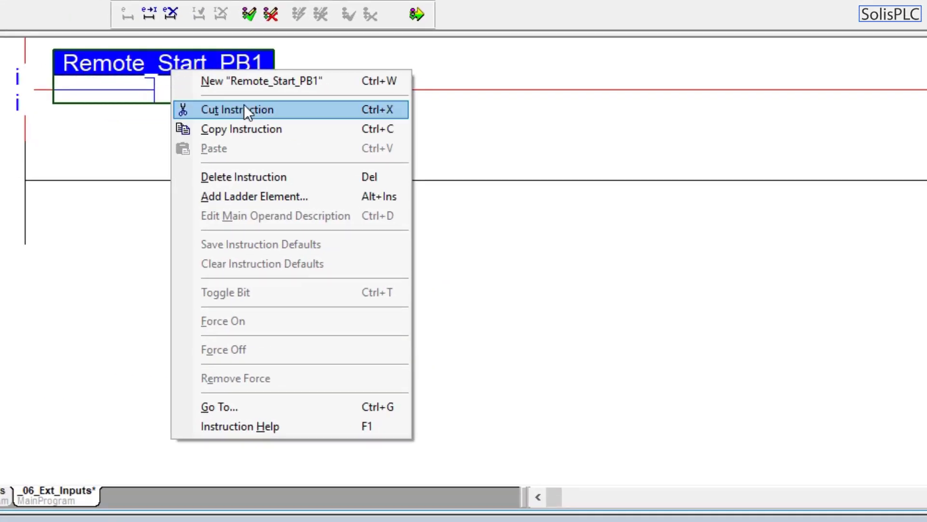
pyautogui.click(242, 81)
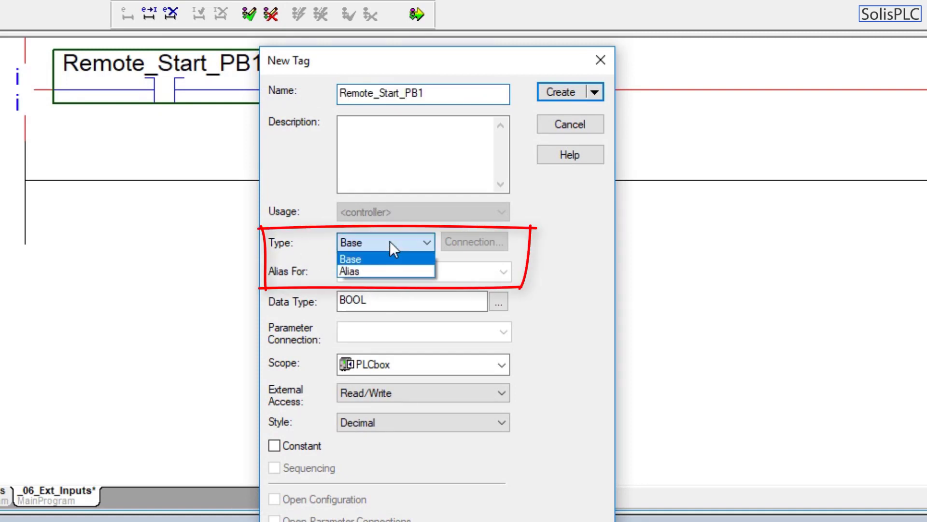
pyautogui.click(349, 271)
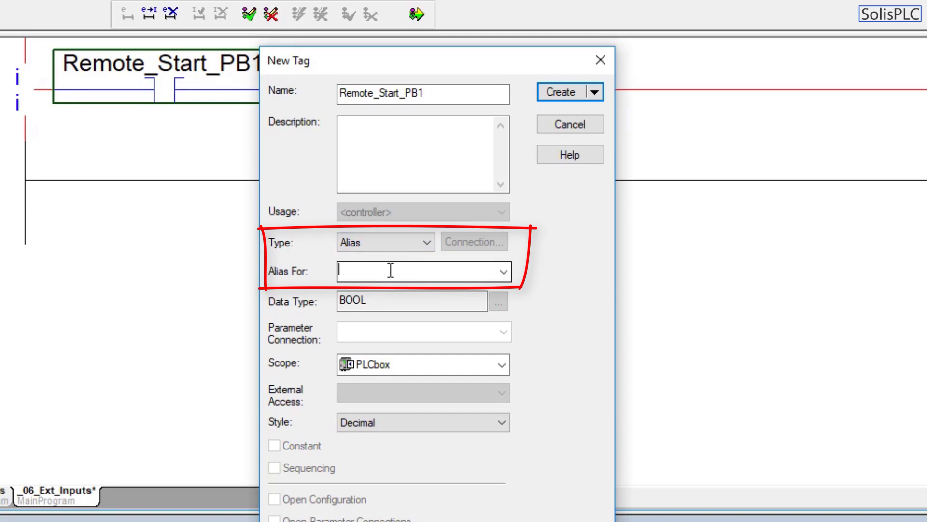
pyautogui.write('PointIO_Rack1:1:I.0')
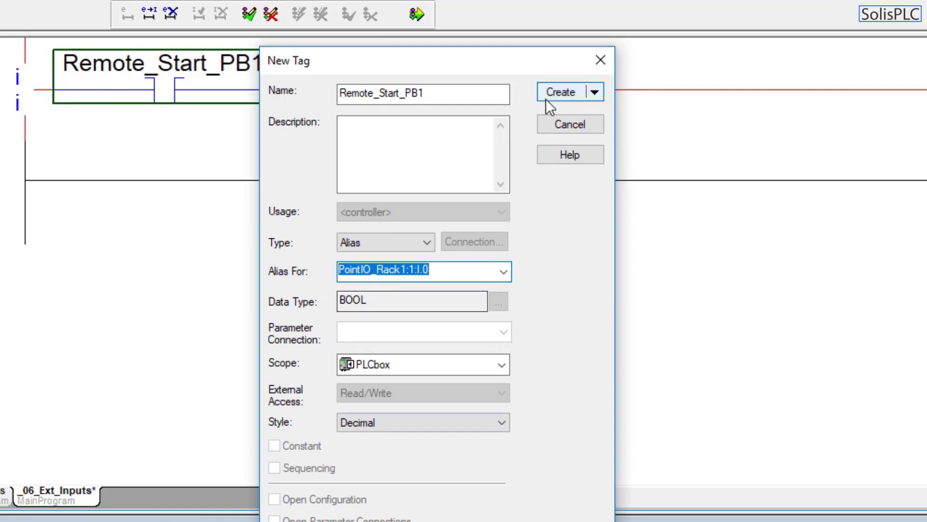
pyautogui.click(562, 91)
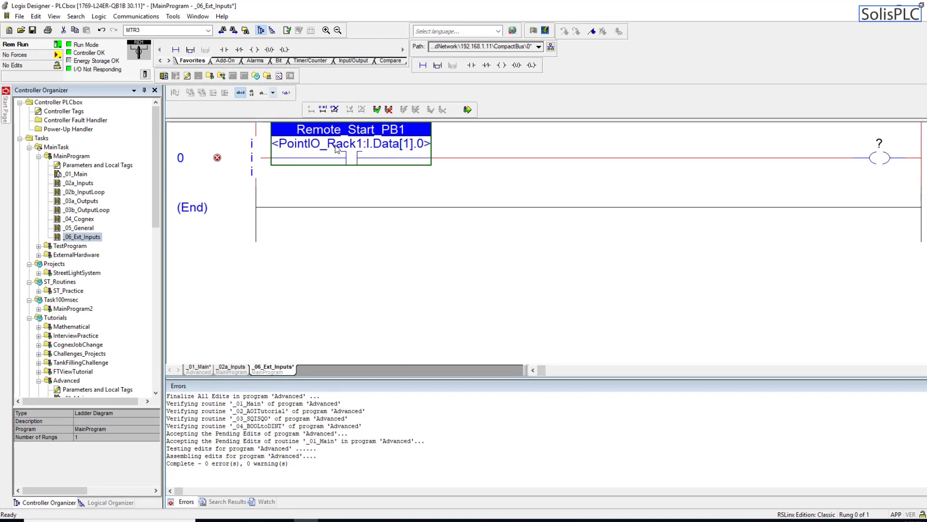
pyautogui.click(181, 158)
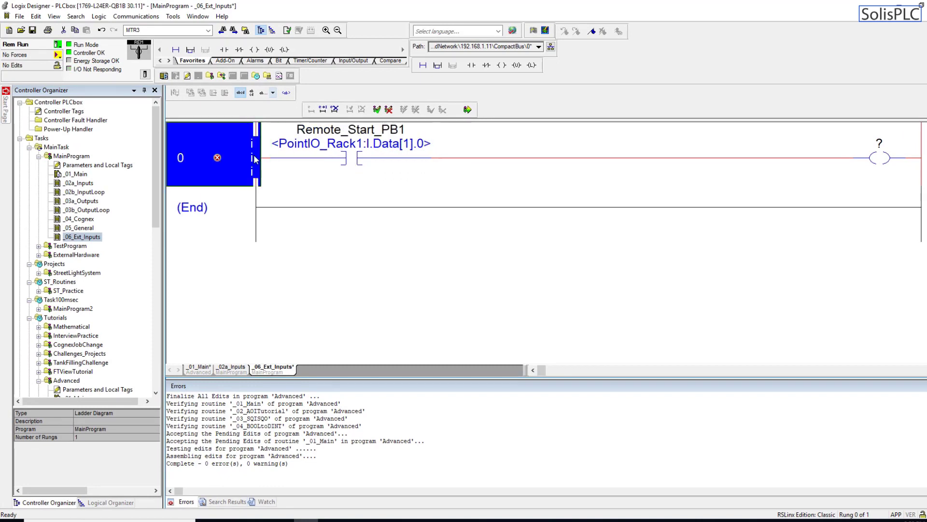
pyautogui.click(348, 156)
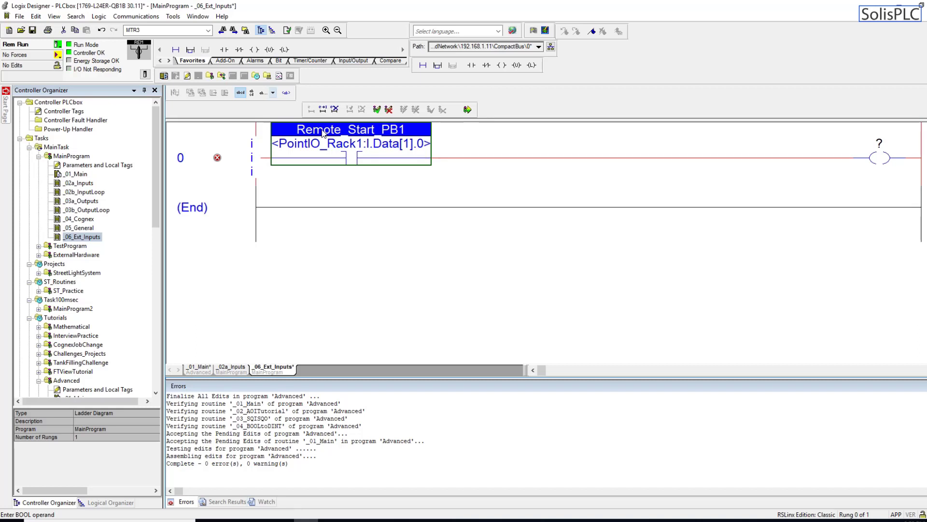
pyautogui.moveTo(446, 139)
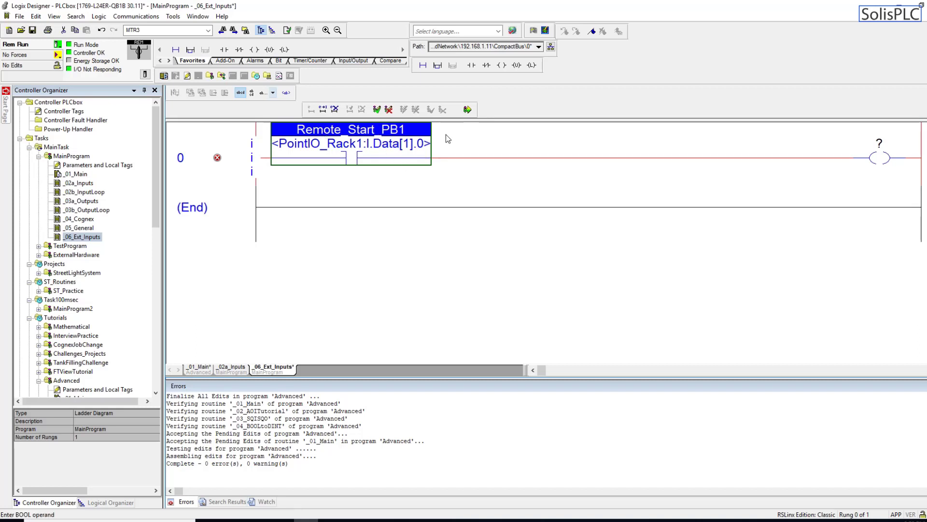
pyautogui.moveTo(435, 154)
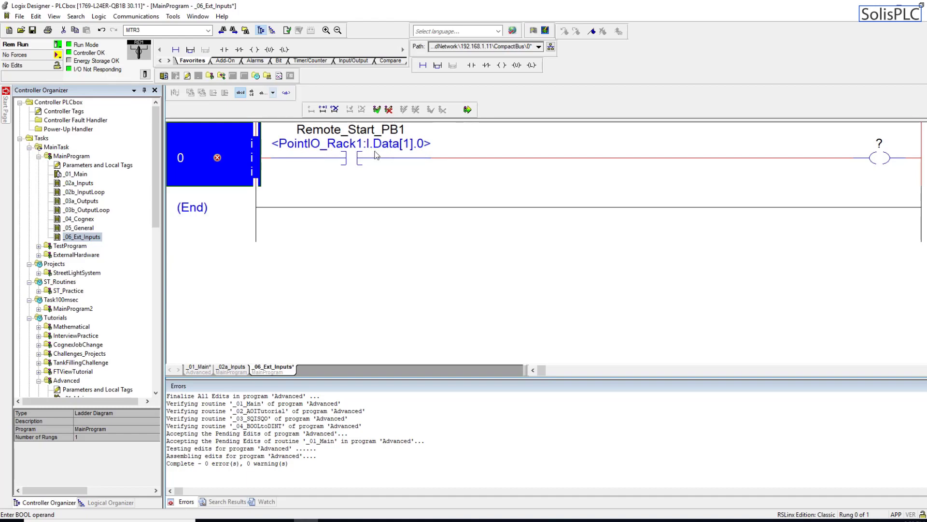
pyautogui.moveTo(220, 193)
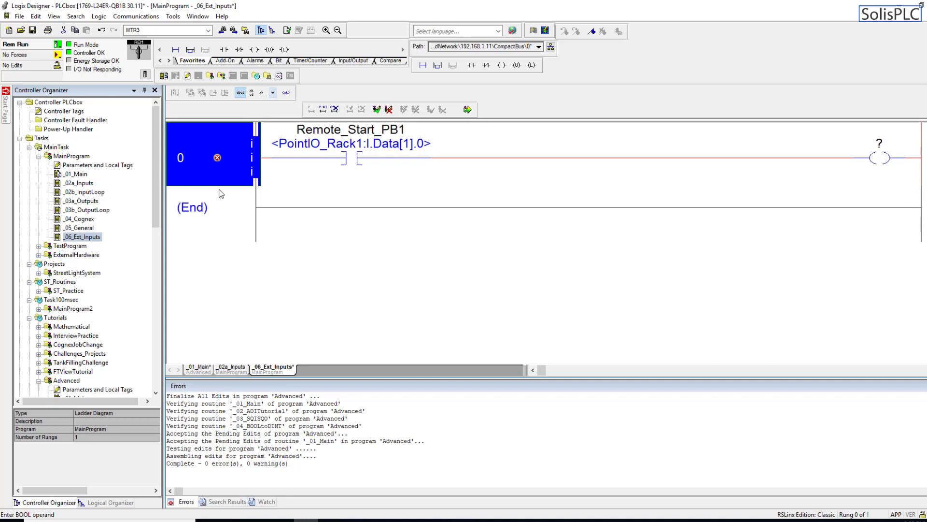
pyautogui.moveTo(107, 263)
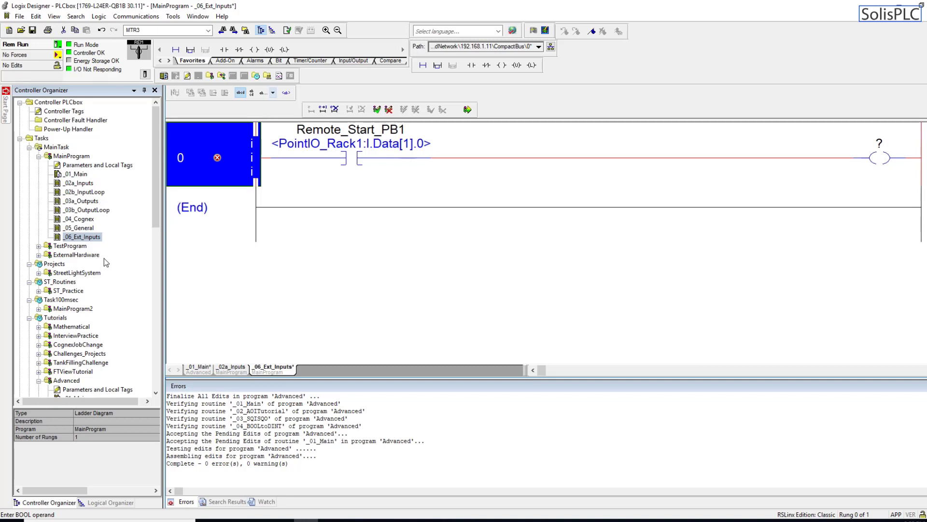
pyautogui.scroll(-3)
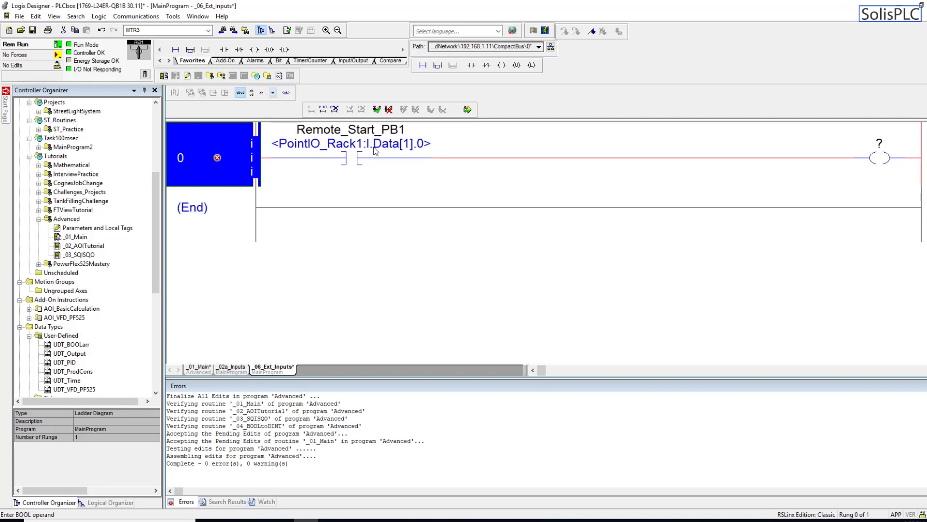
pyautogui.moveTo(342, 151)
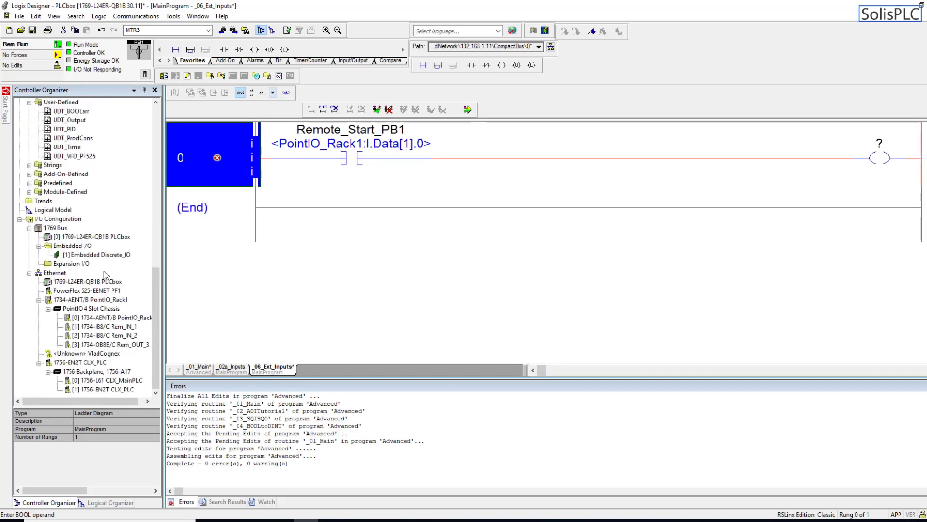
# Address rung 0's OTE coil to output bit PointIO_Rack1:3:O.0 of the slot 3 OB8E module
pyautogui.click(111, 344)
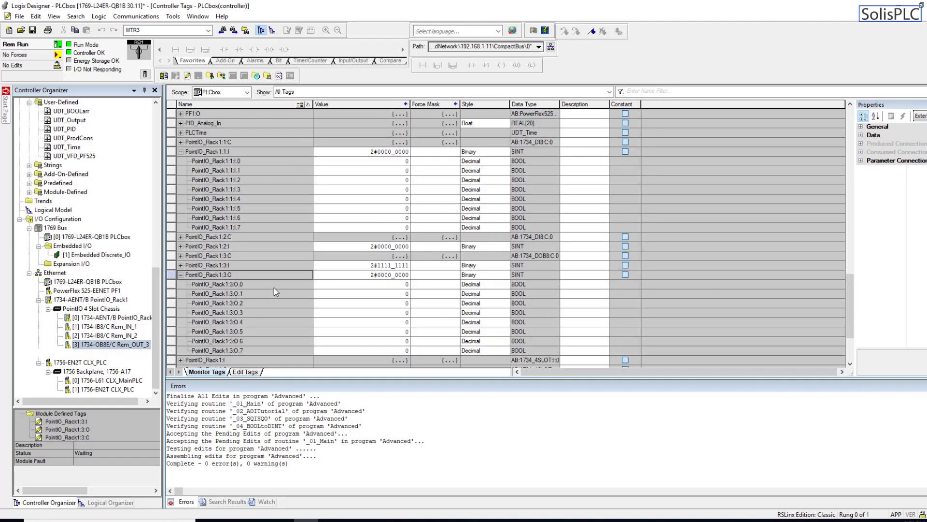
pyautogui.doubleClick(216, 284)
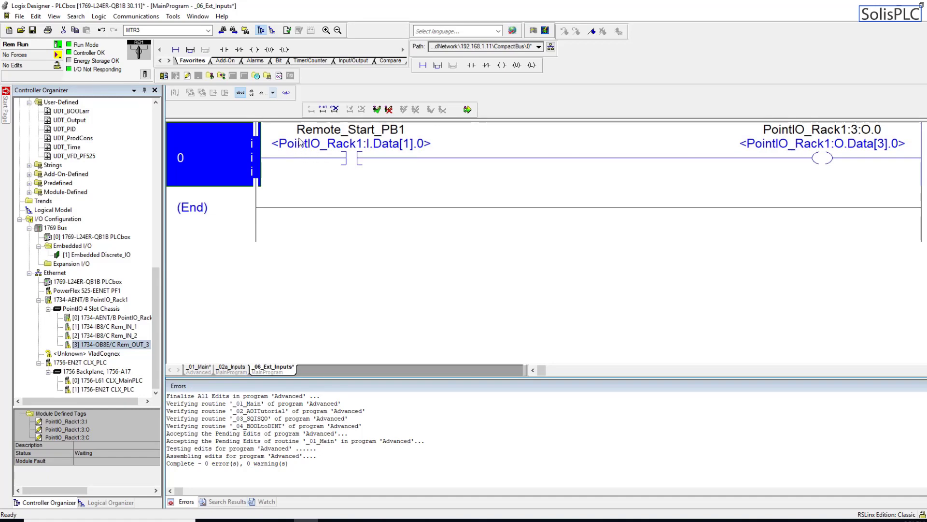
# Copy rung 0 and paste it as rung 1 with the same Remote_Start_PB1 contact and O.0 coil
pyautogui.click(823, 158)
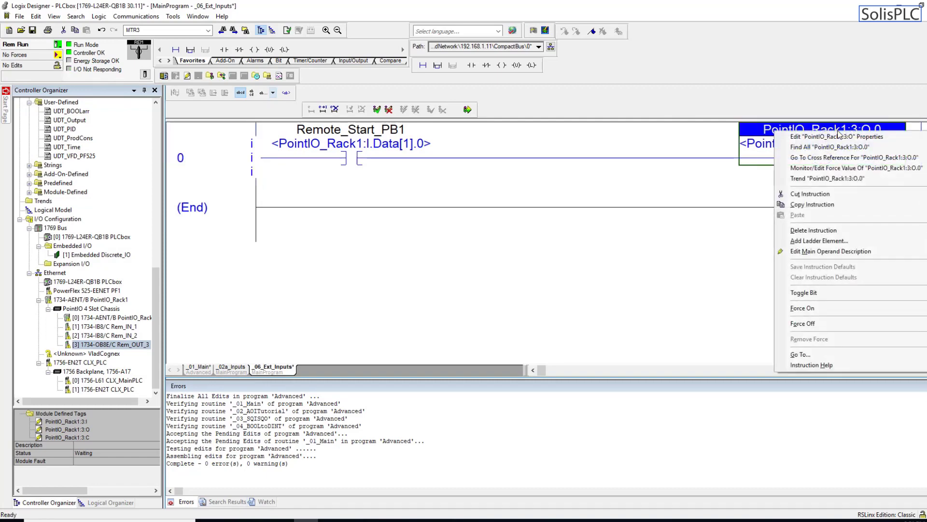
pyautogui.click(836, 136)
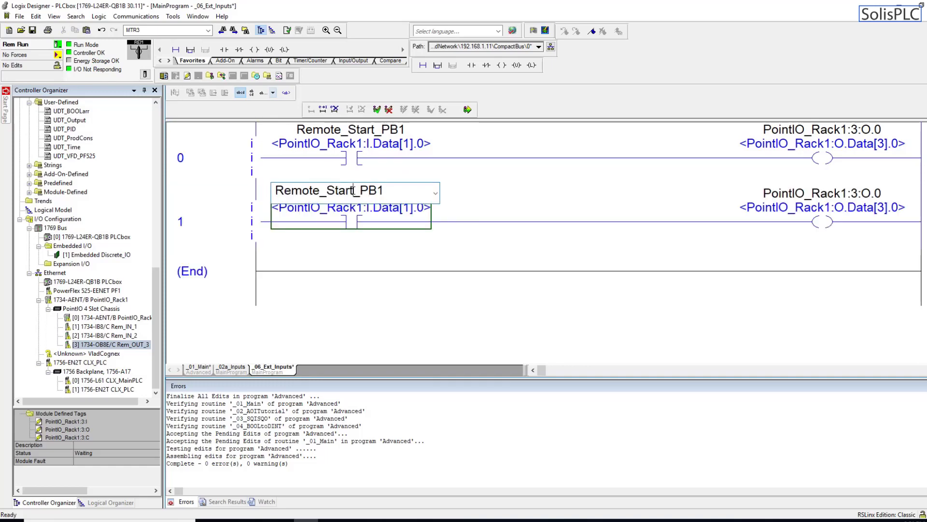
# Rename rung 1's contact Remote_STOP_PB1 and create it as an alias tag for PointIO_Rack1:1:I.1
pyautogui.doubleClick(339, 190)
pyautogui.write('TOP')
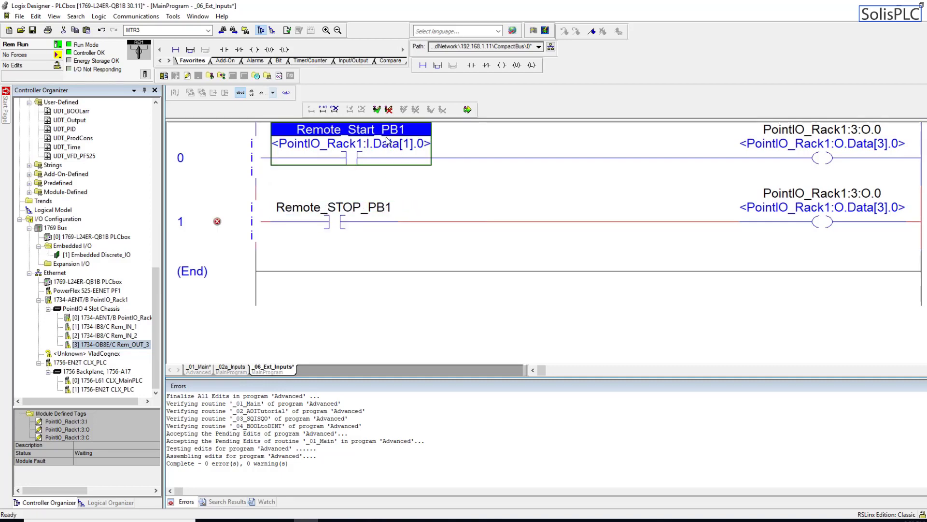
pyautogui.doubleClick(351, 130)
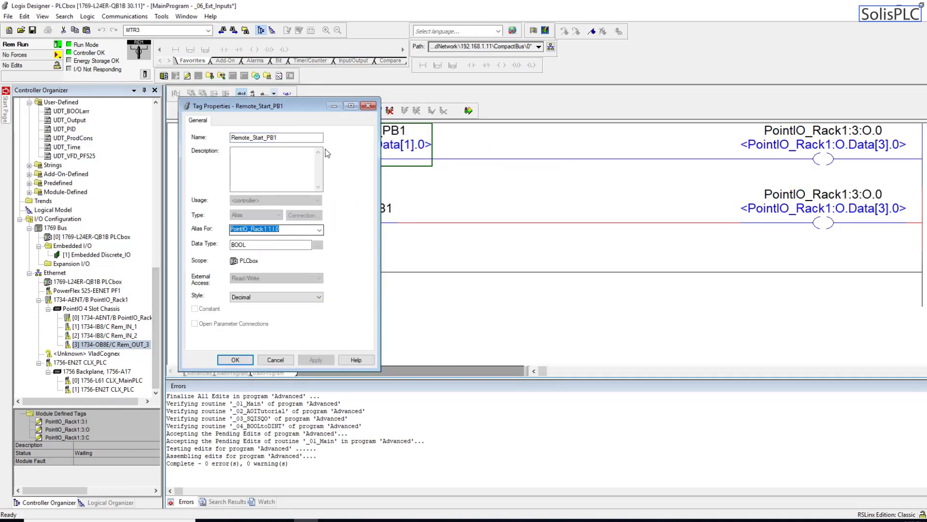
pyautogui.rightClick(344, 206)
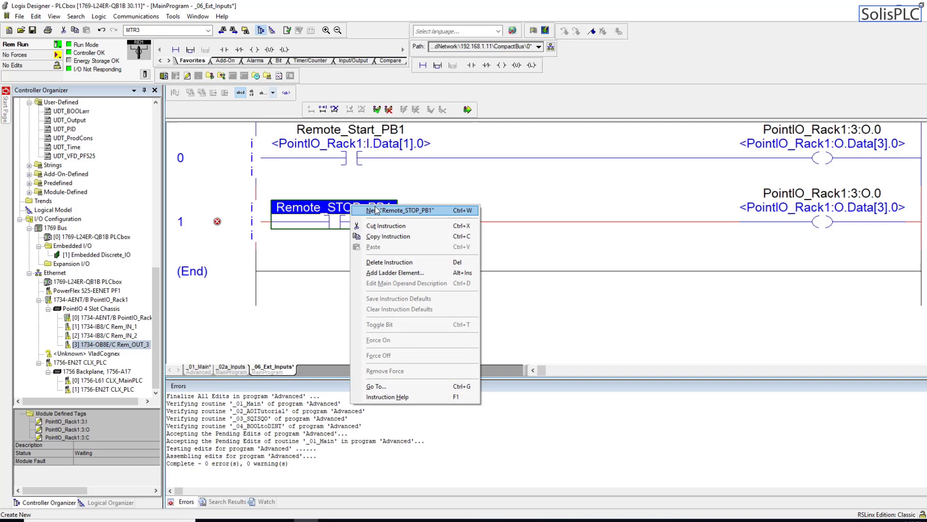
pyautogui.click(371, 210)
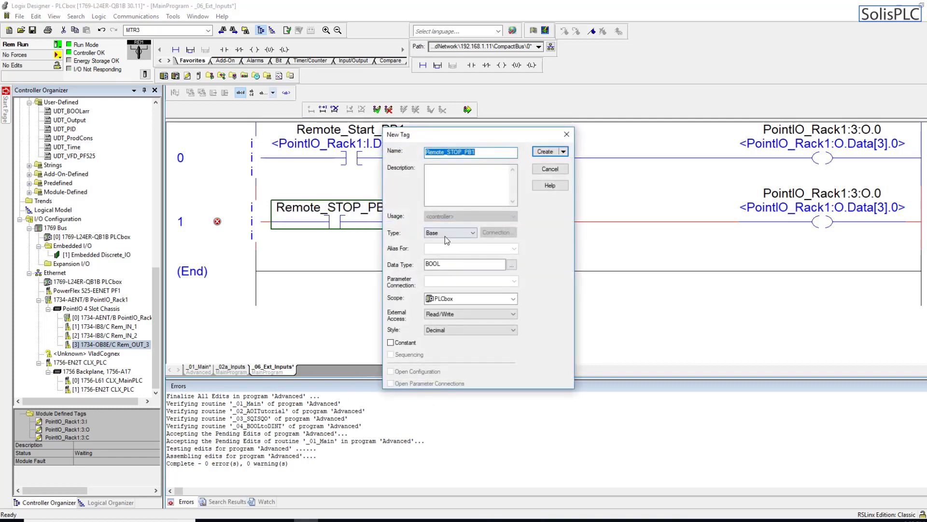
pyautogui.click(470, 232)
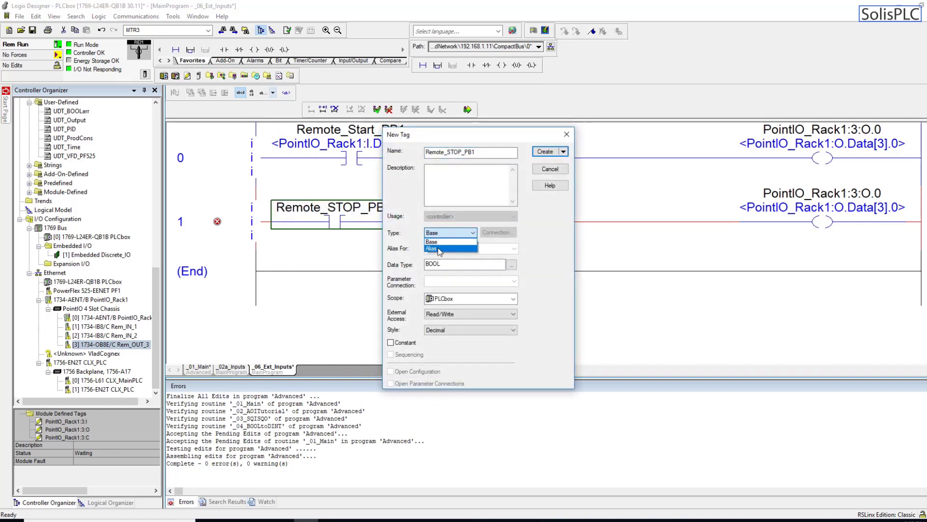
pyautogui.click(431, 248)
pyautogui.write('PointIO_Rack1:1:I.1')
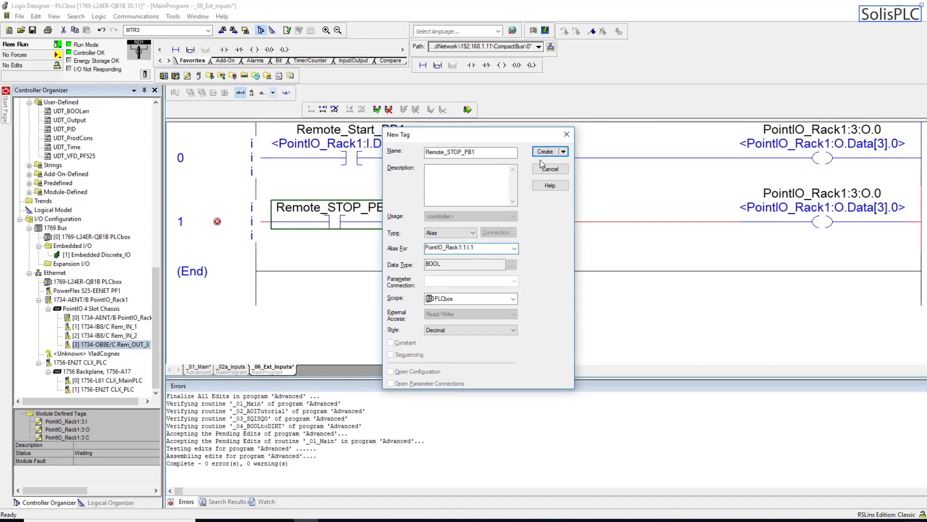
pyautogui.click(545, 151)
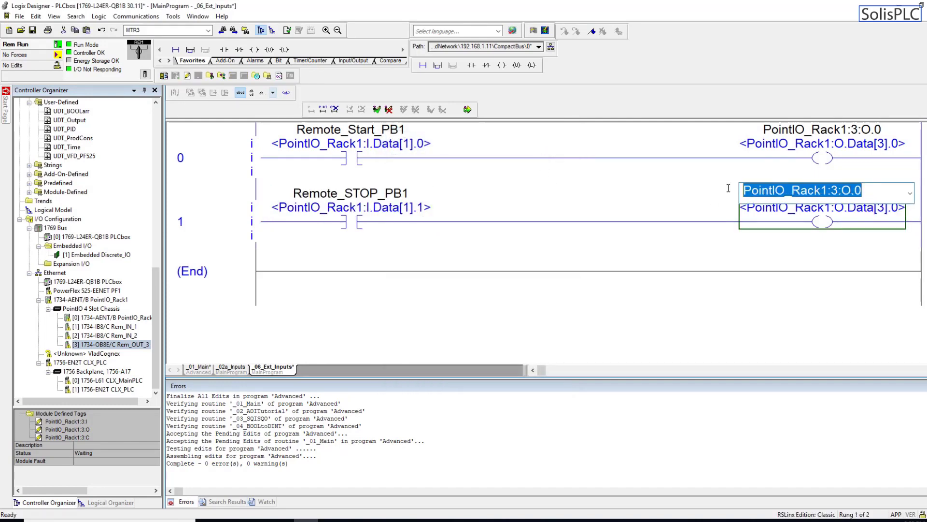
# Rename rung 1's coil StopBeacon and create it as an alias tag for PointIO_Rack1:3:O.1
pyautogui.rightClick(801, 190)
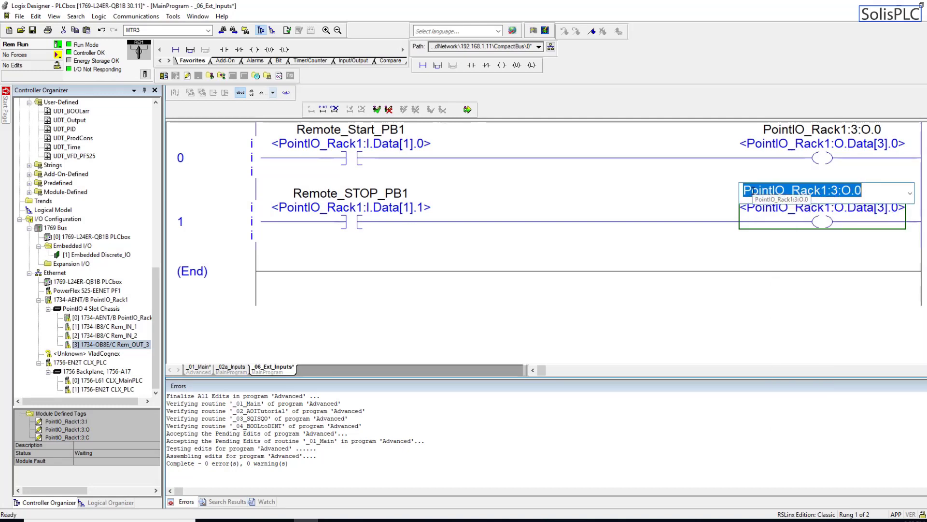
pyautogui.write('Stop')
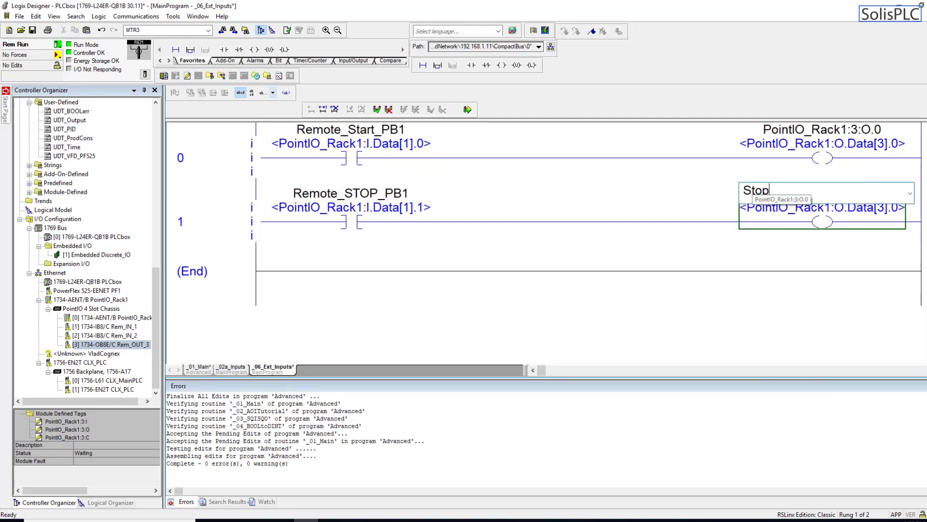
pyautogui.write('Beacon')
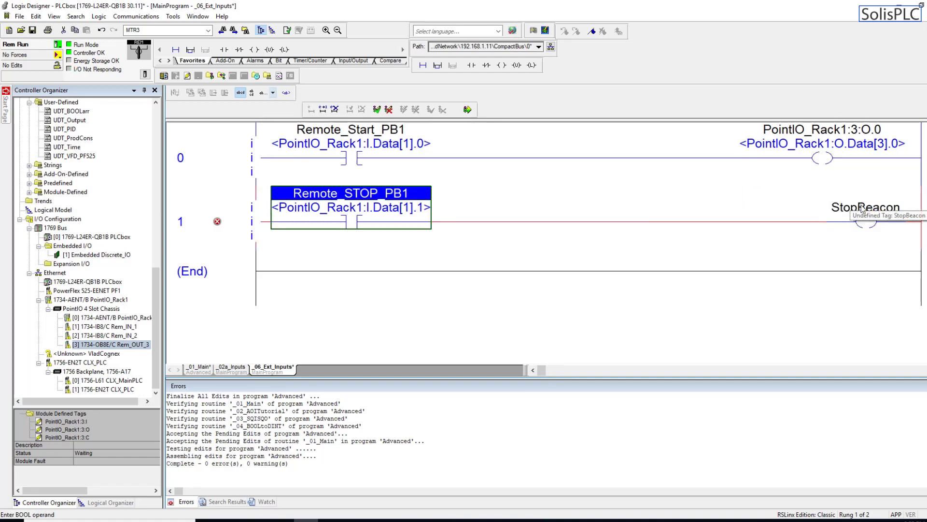
pyautogui.rightClick(869, 223)
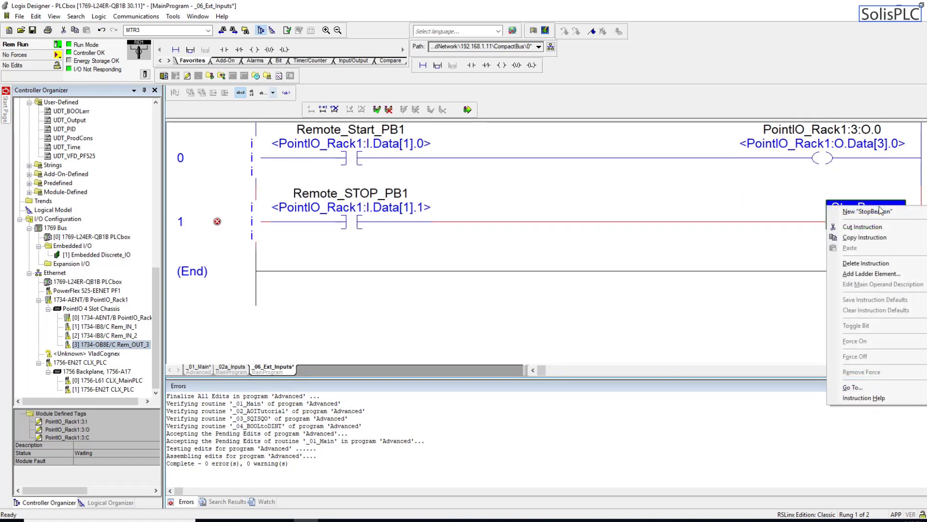
pyautogui.click(870, 211)
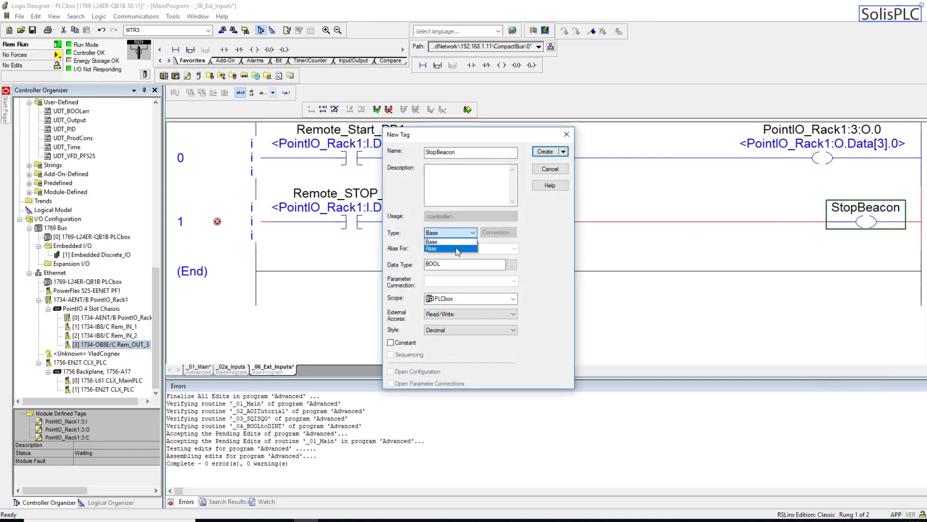
pyautogui.click(431, 248)
pyautogui.write('PointIO_Rack1:3:O.1')
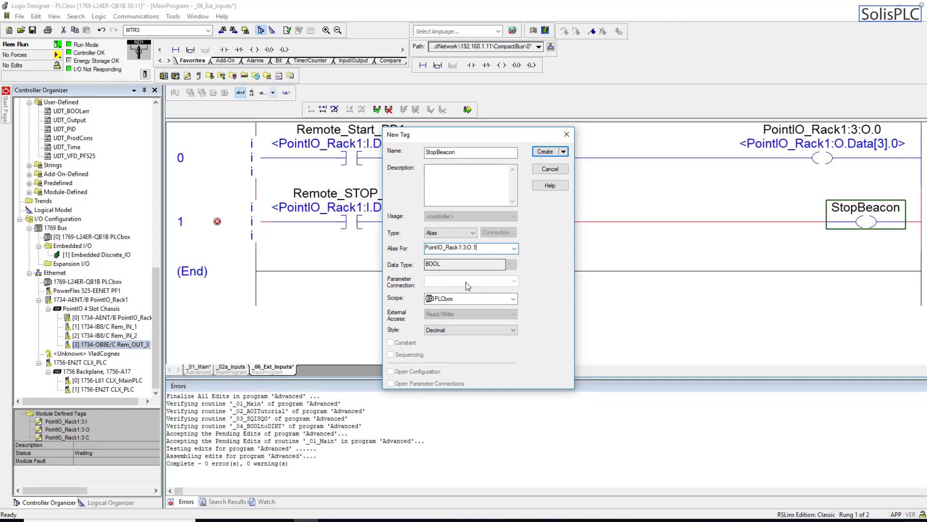
pyautogui.click(545, 150)
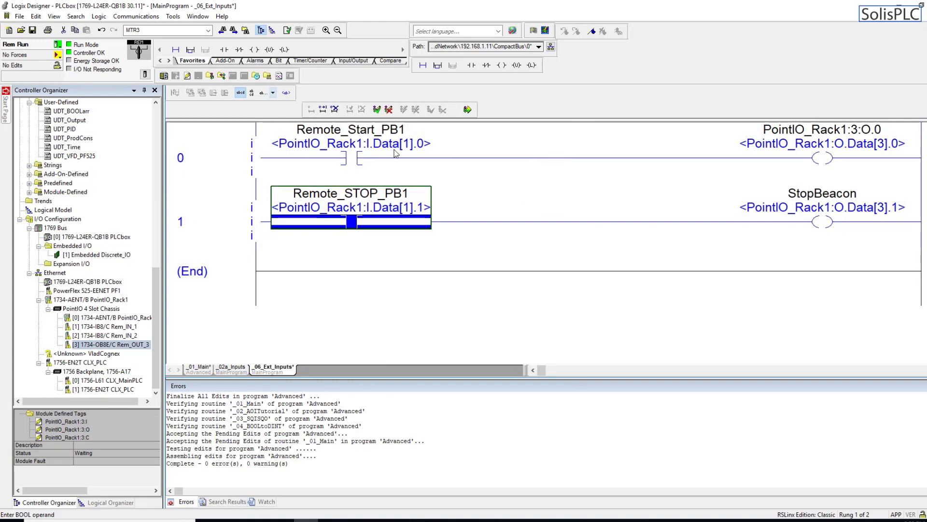
# Duplicate rung 0 as a new rung 1 and check Remote_Start_PB1's alias properties
pyautogui.click(182, 158)
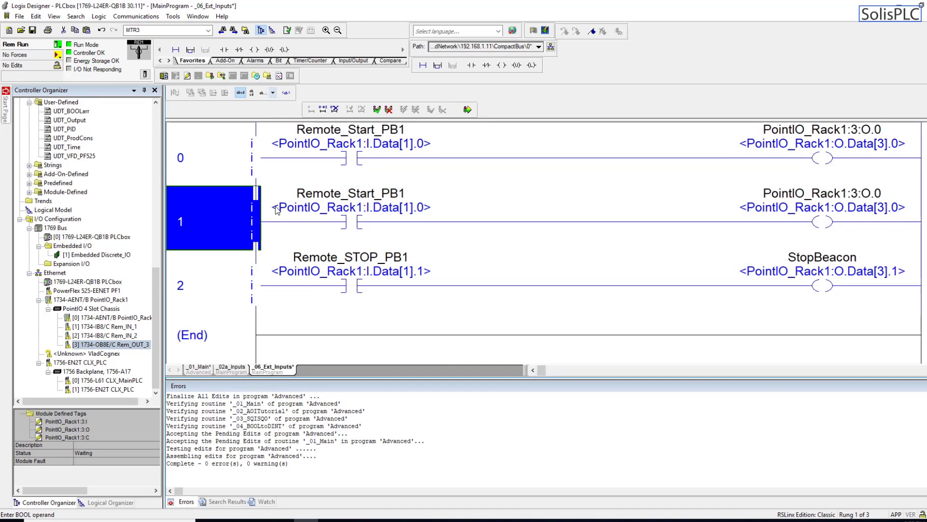
pyautogui.doubleClick(352, 193)
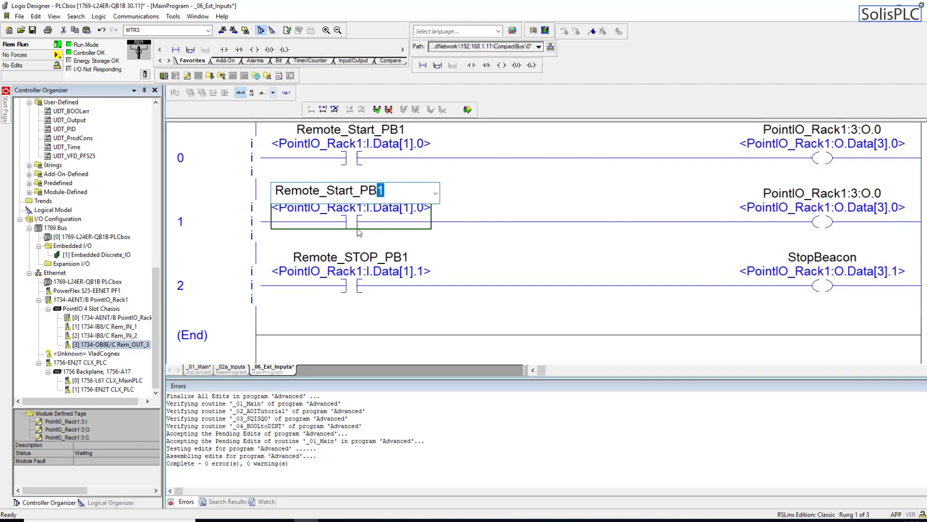
pyautogui.rightClick(348, 130)
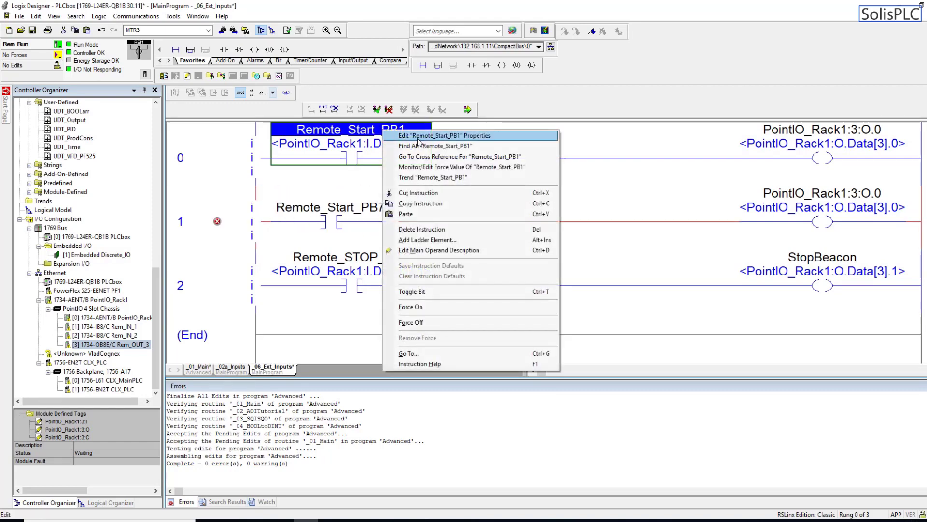
pyautogui.click(437, 135)
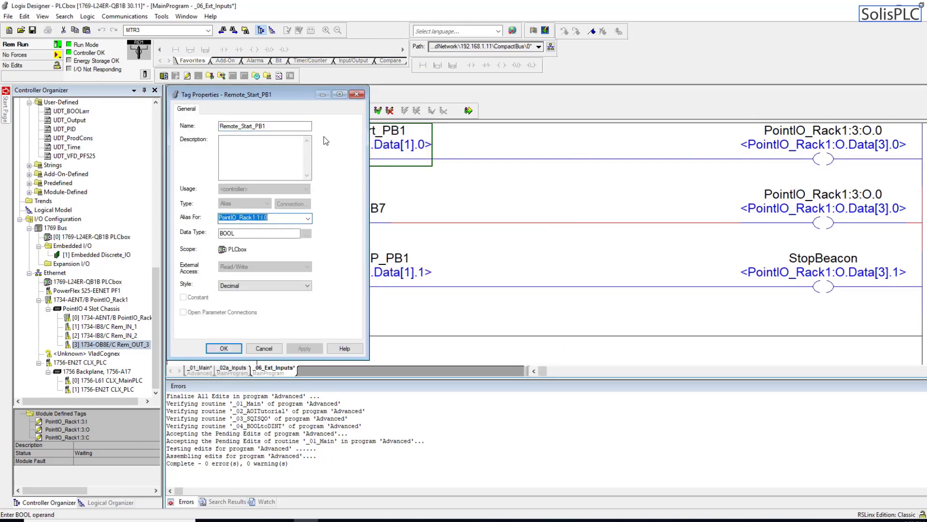
# Create the renamed contact Remote_Start_PB7 as an alias tag for PointIO_Rack1:1:I.0
pyautogui.rightClick(330, 207)
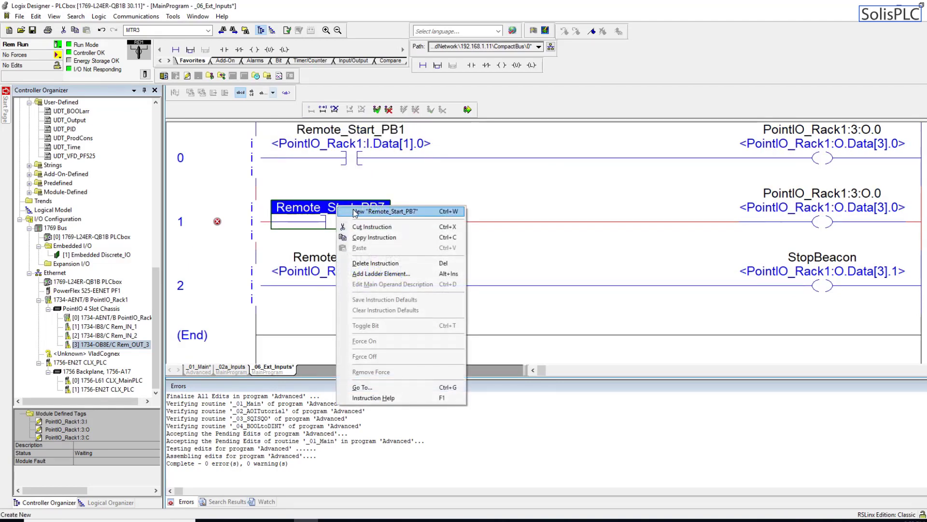
pyautogui.click(376, 211)
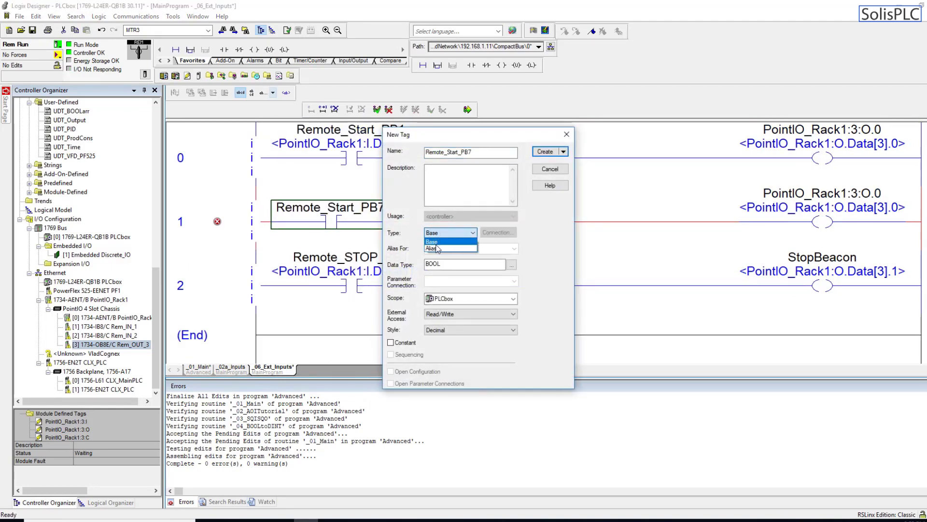
pyautogui.click(431, 249)
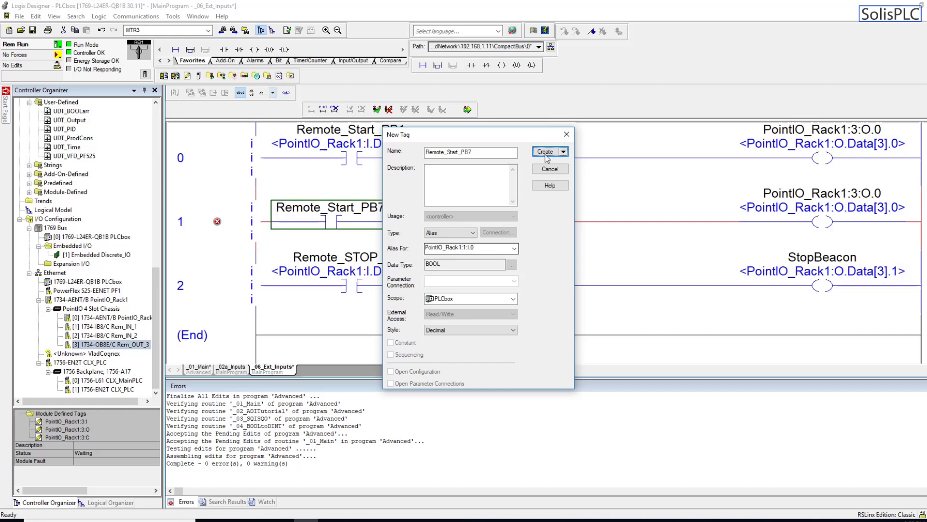
pyautogui.click(547, 150)
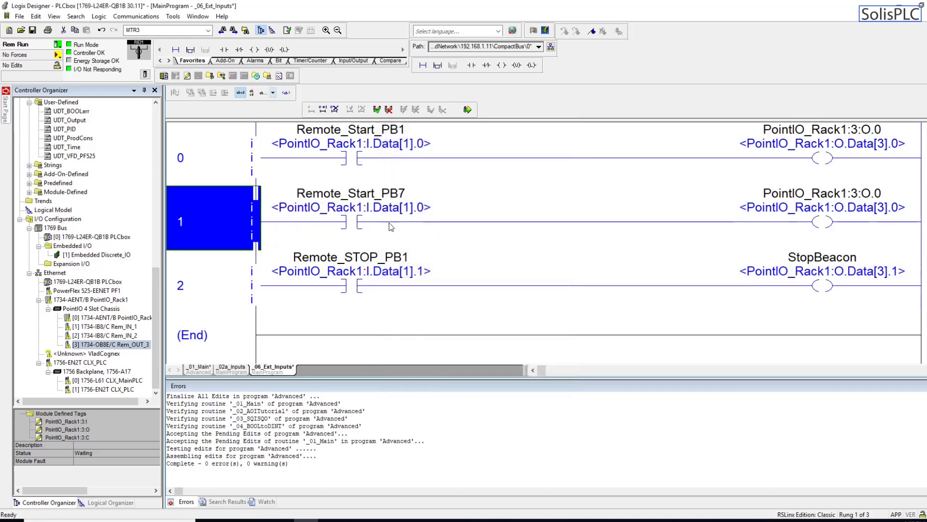
# Cross-reference Remote_Start_PB7 and Remote_Start_PB1 to confirm both alias the same start input
pyautogui.click(351, 130)
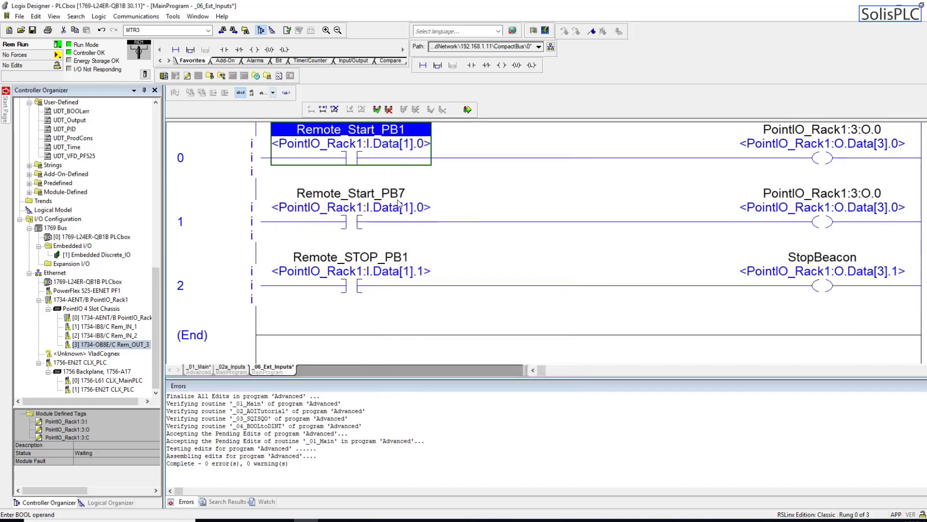
pyautogui.click(350, 194)
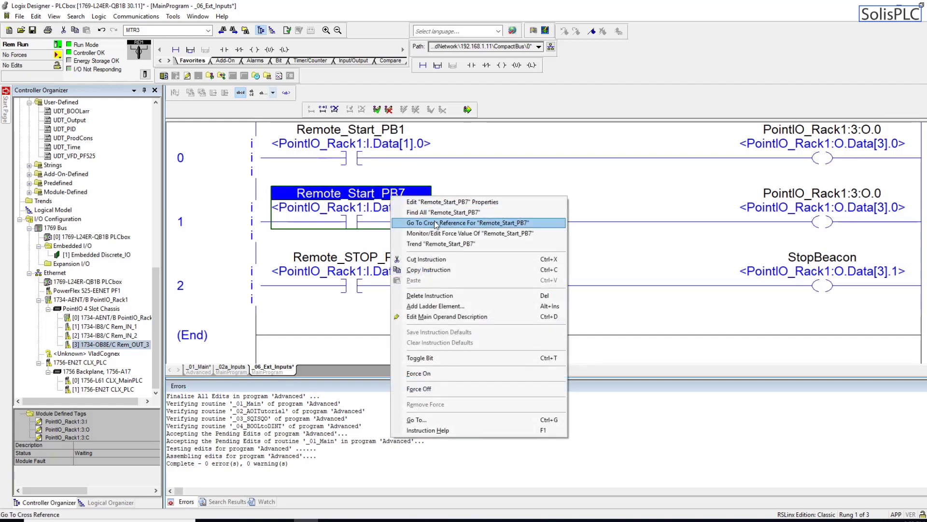
pyautogui.click(468, 222)
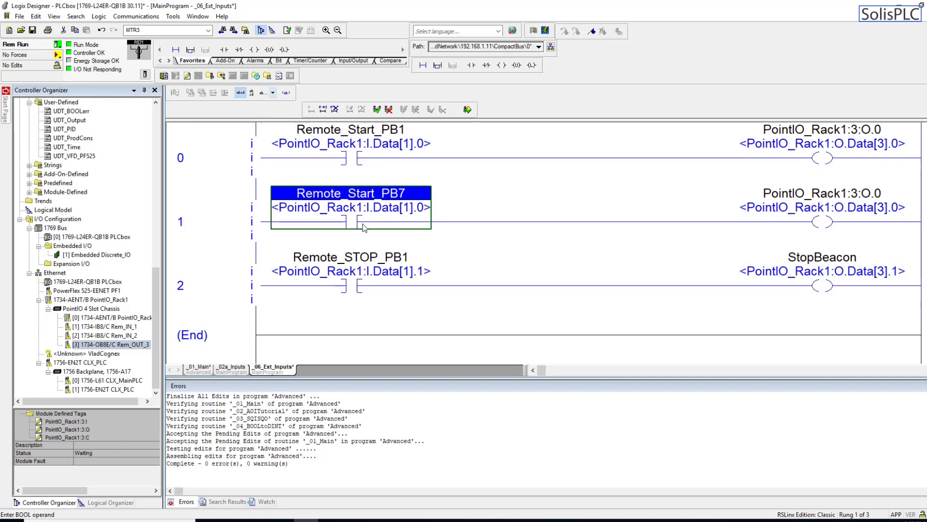
pyautogui.click(349, 143)
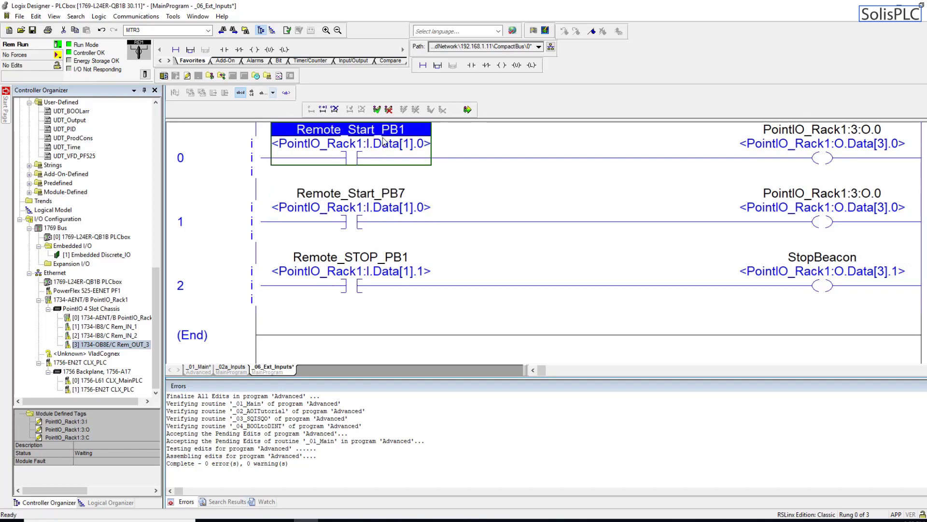
pyautogui.click(351, 193)
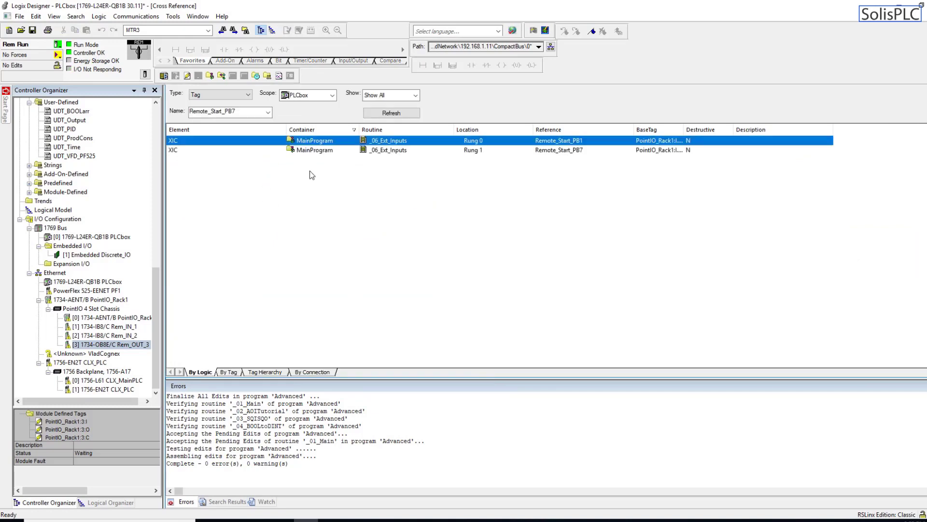
pyautogui.moveTo(337, 157)
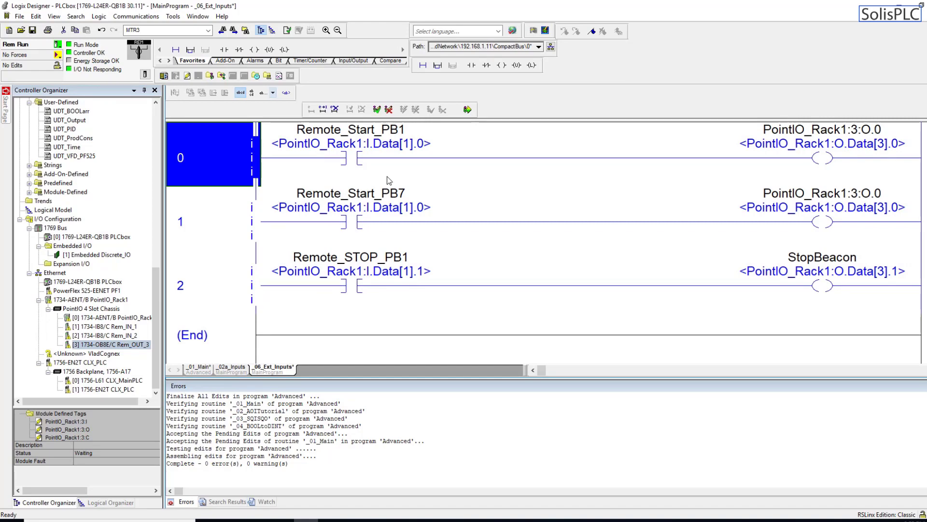
pyautogui.moveTo(362, 166)
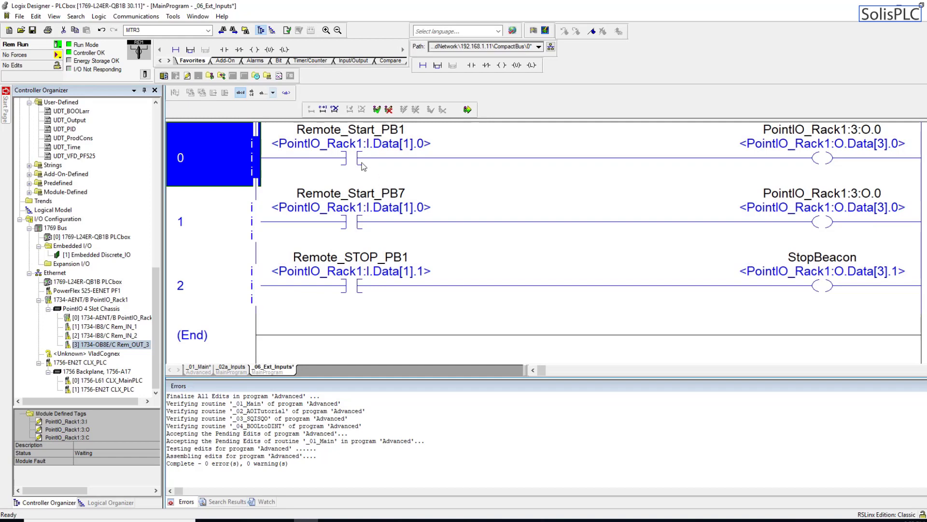
pyautogui.click(350, 193)
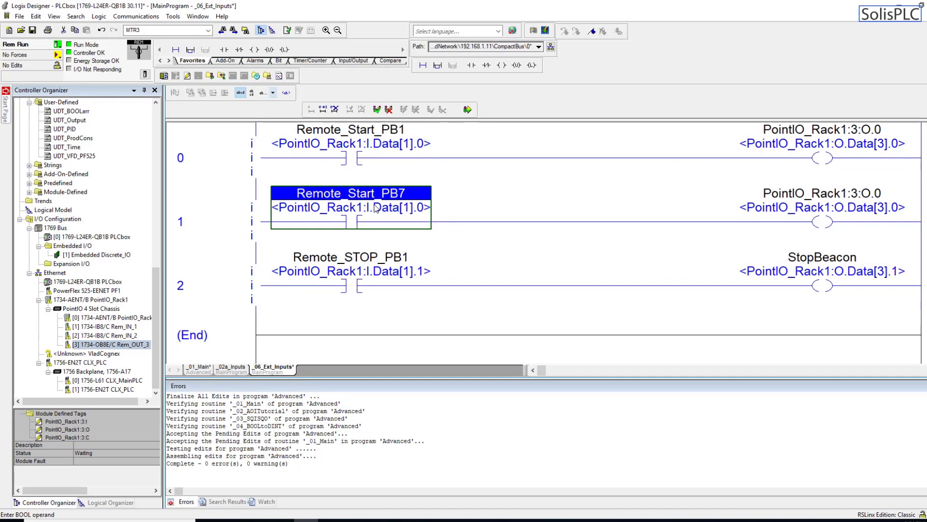
pyautogui.rightClick(337, 197)
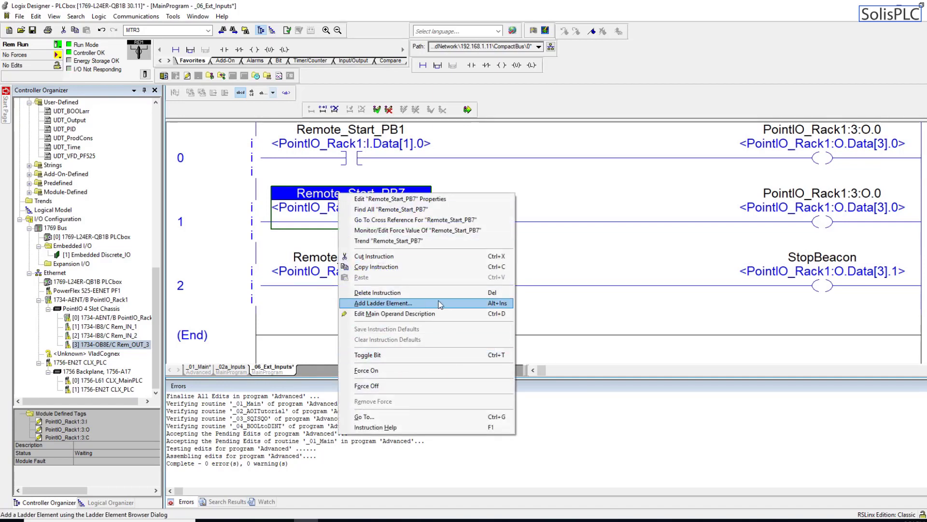
pyautogui.moveTo(444, 316)
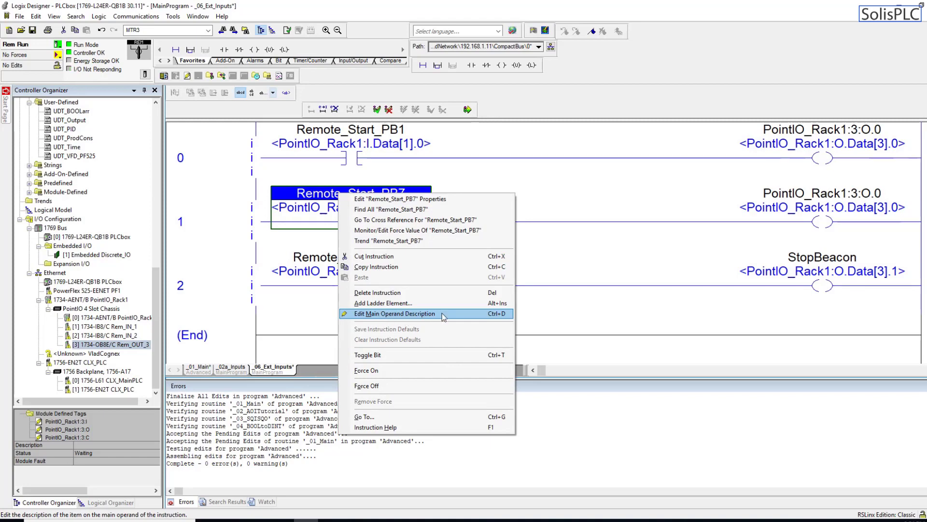
pyautogui.moveTo(448, 315)
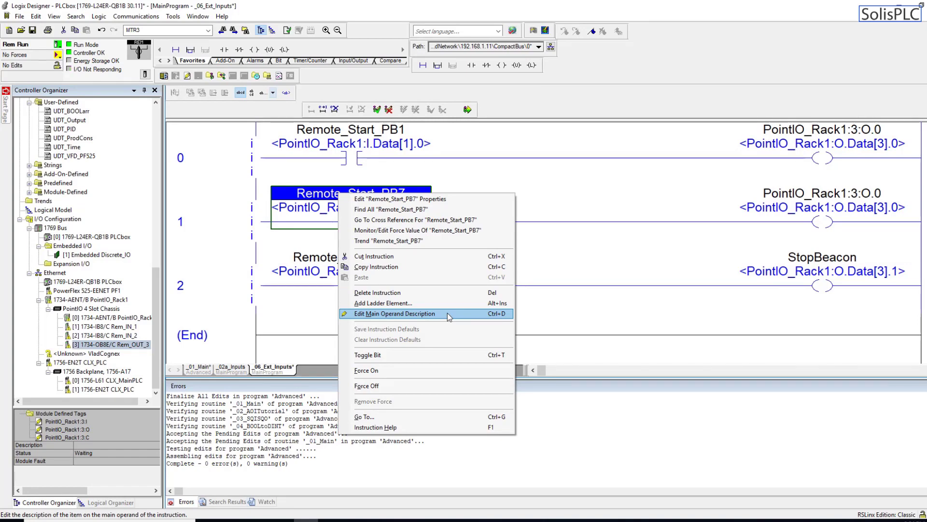
pyautogui.moveTo(323, 284)
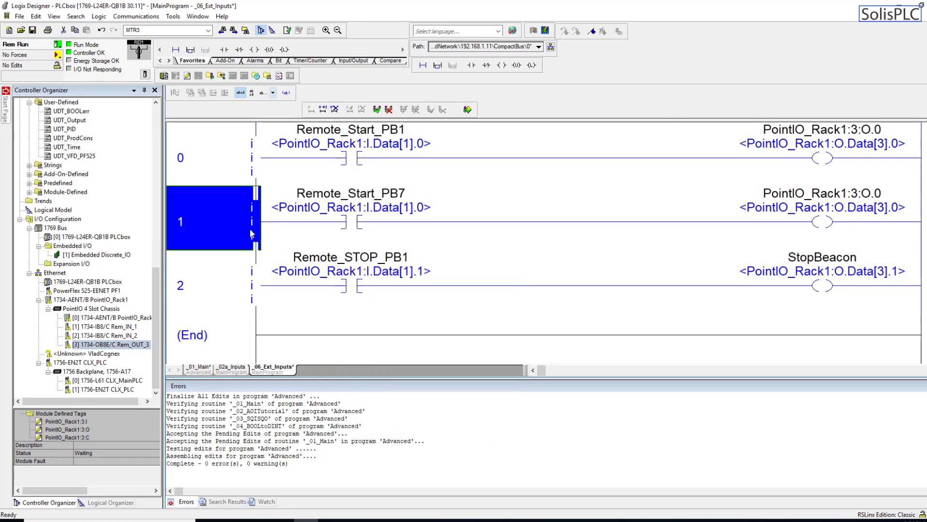
pyautogui.moveTo(282, 282)
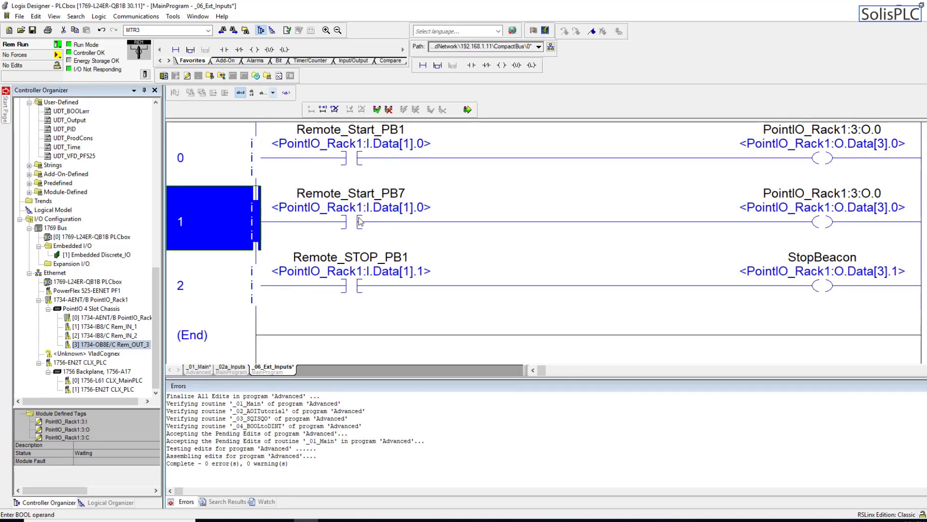
pyautogui.moveTo(363, 224)
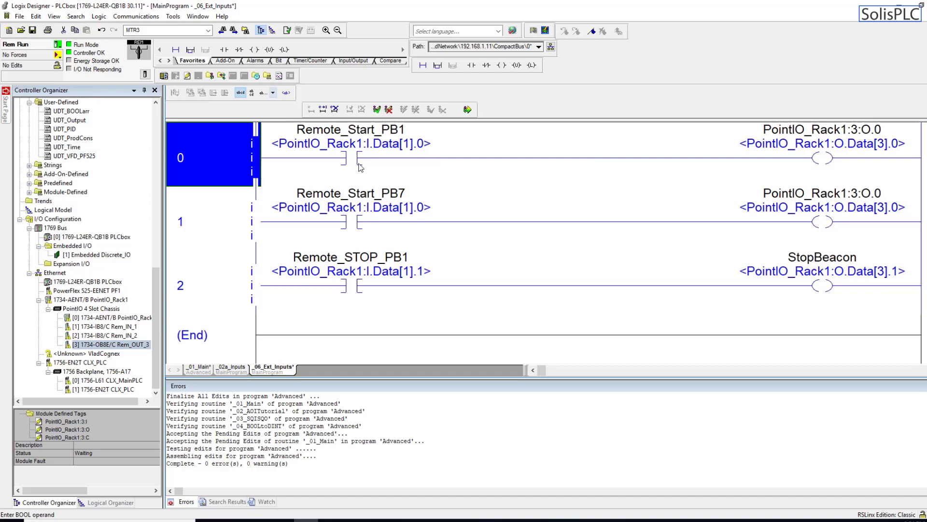
pyautogui.moveTo(390, 173)
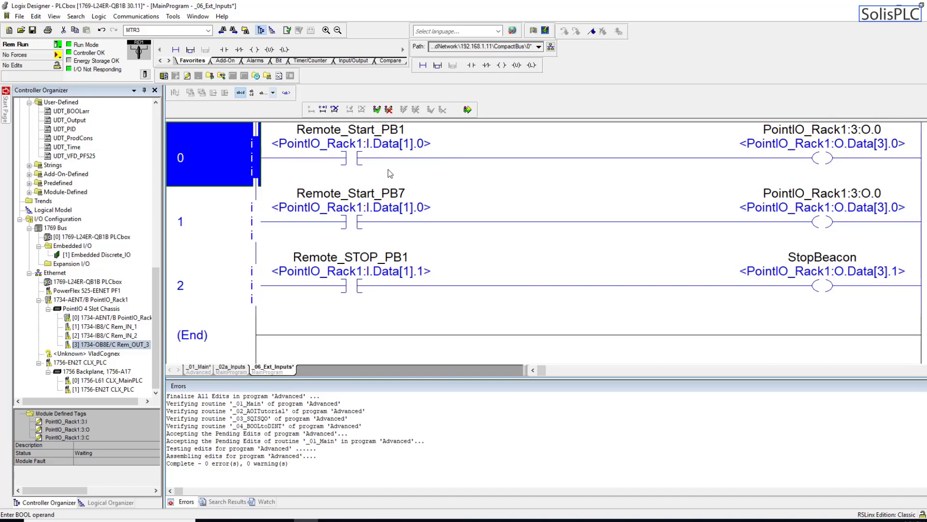